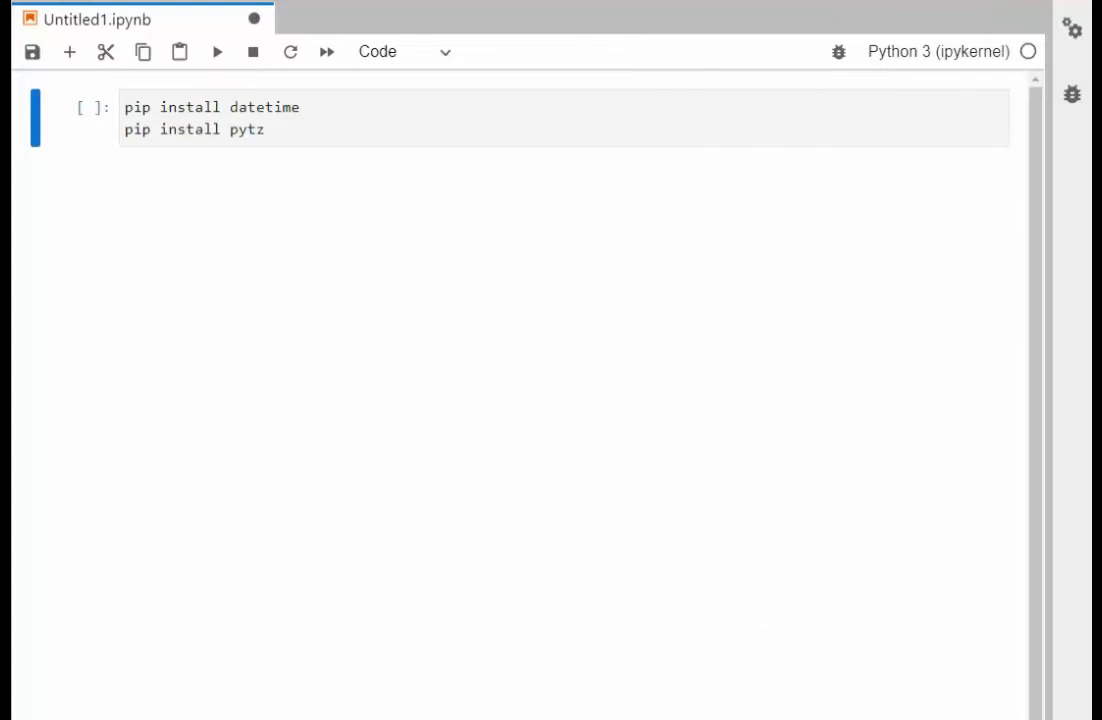
{"action": "mouse_move", "coordinate": [200, 454]}
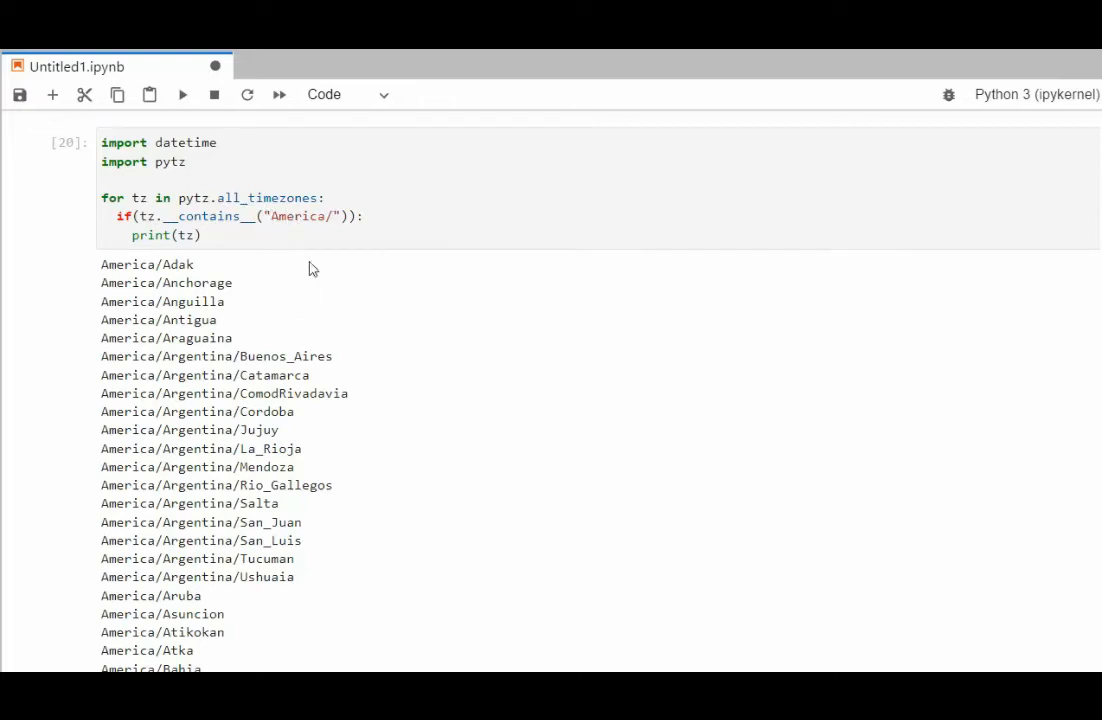
- Scroll through the printed America/ and Europe/ pytz time zone names
{"action": "scroll", "scroll_direction": "down", "scroll_amount": 3}
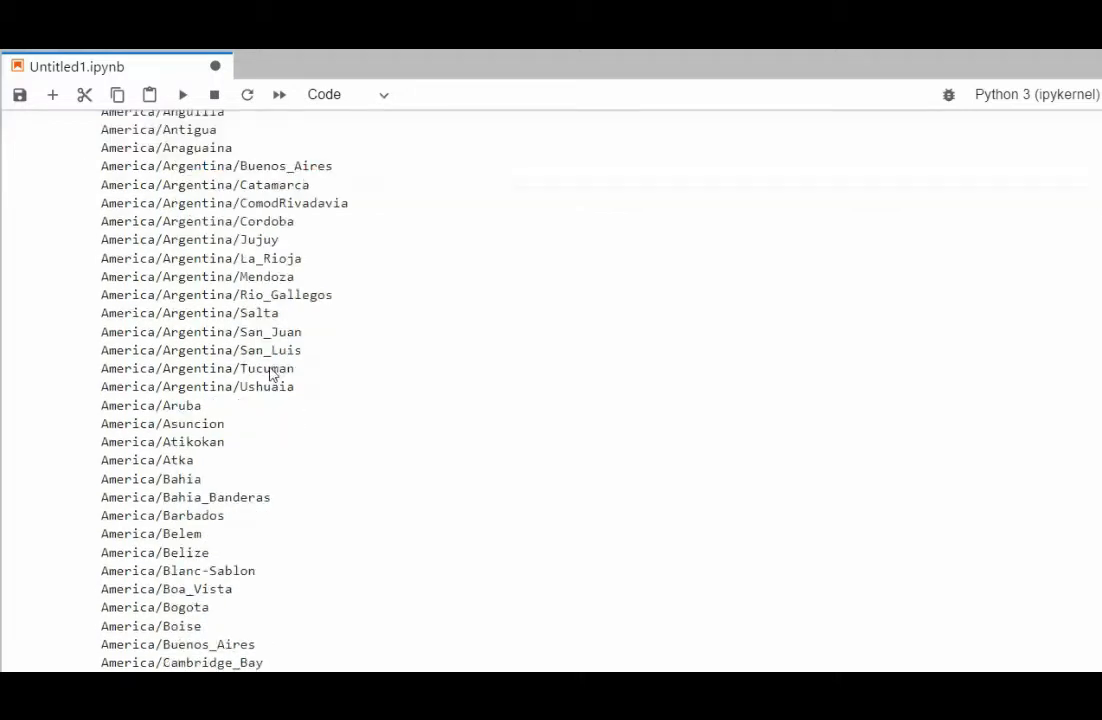
{"action": "scroll", "scroll_direction": "down", "scroll_amount": 3}
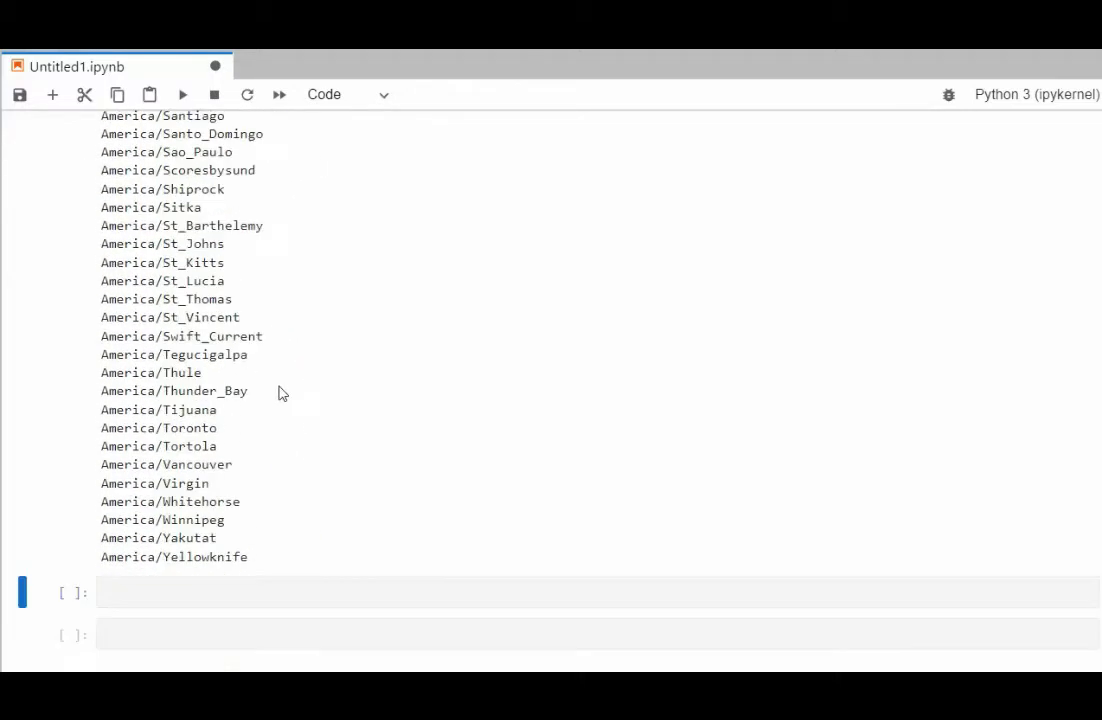
{"action": "scroll", "scroll_direction": "down", "scroll_amount": 3}
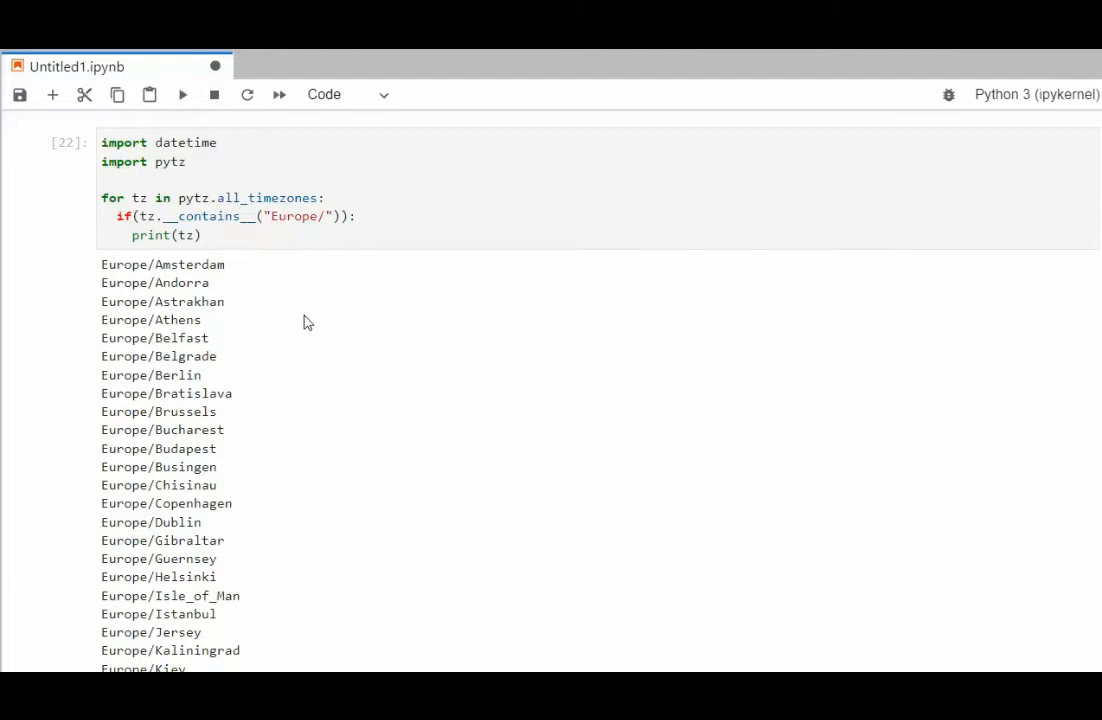
{"action": "scroll", "scroll_direction": "down", "scroll_amount": 3}
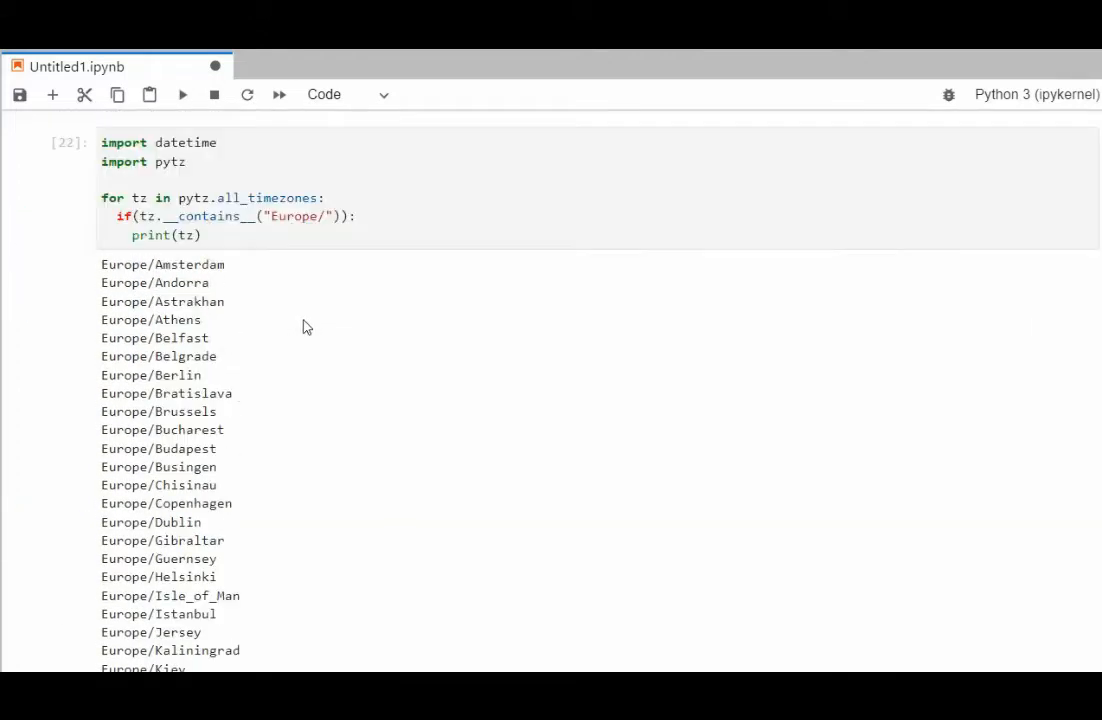
- Change the filter to Asia/ and review the Asia time zone names
{"action": "type", "text": "Asia/"}
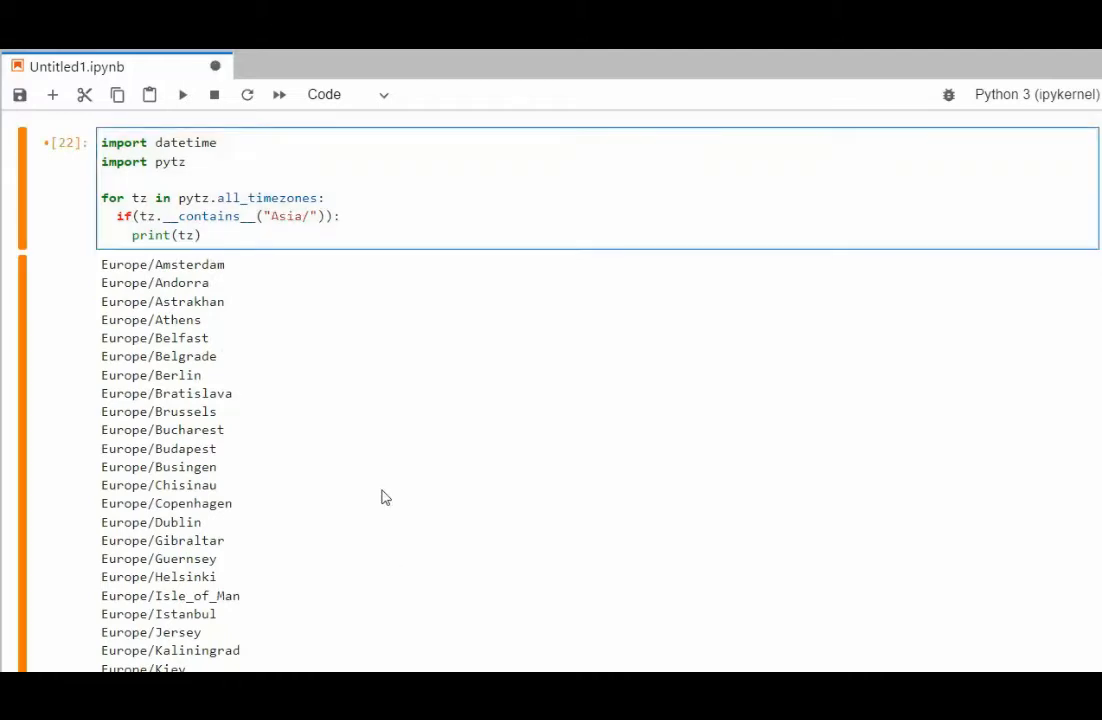
{"action": "mouse_move", "coordinate": [388, 644]}
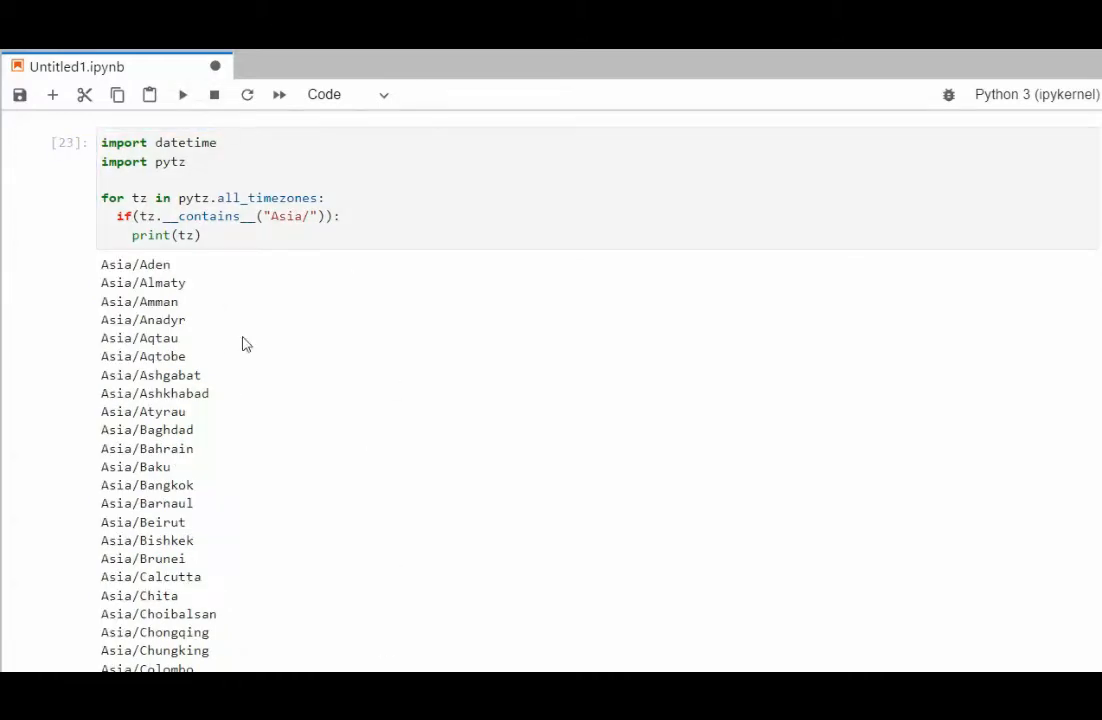
{"action": "scroll", "scroll_direction": "down", "scroll_amount": 3}
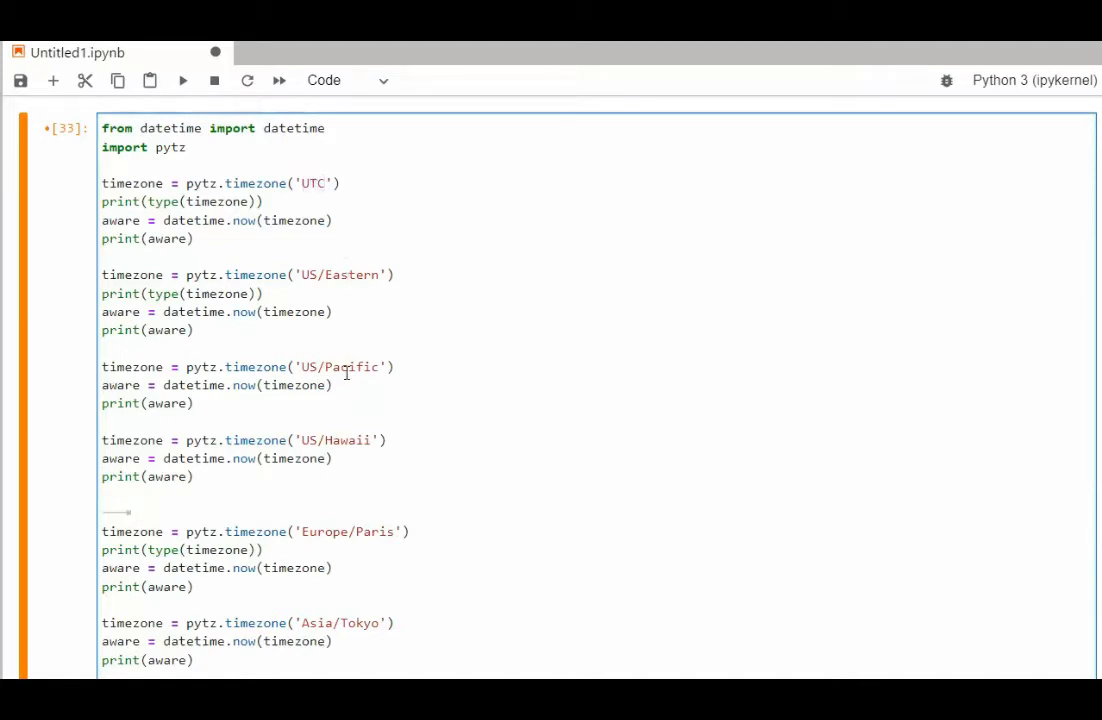
{"action": "mouse_move", "coordinate": [164, 190]}
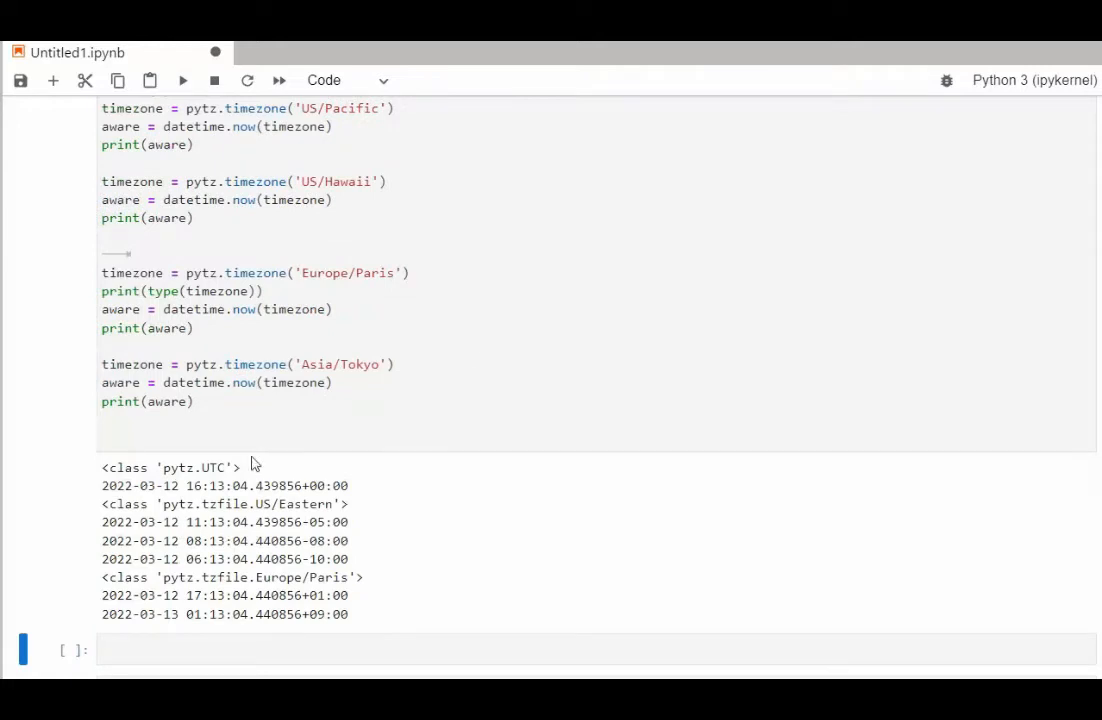
{"action": "mouse_move", "coordinate": [182, 480]}
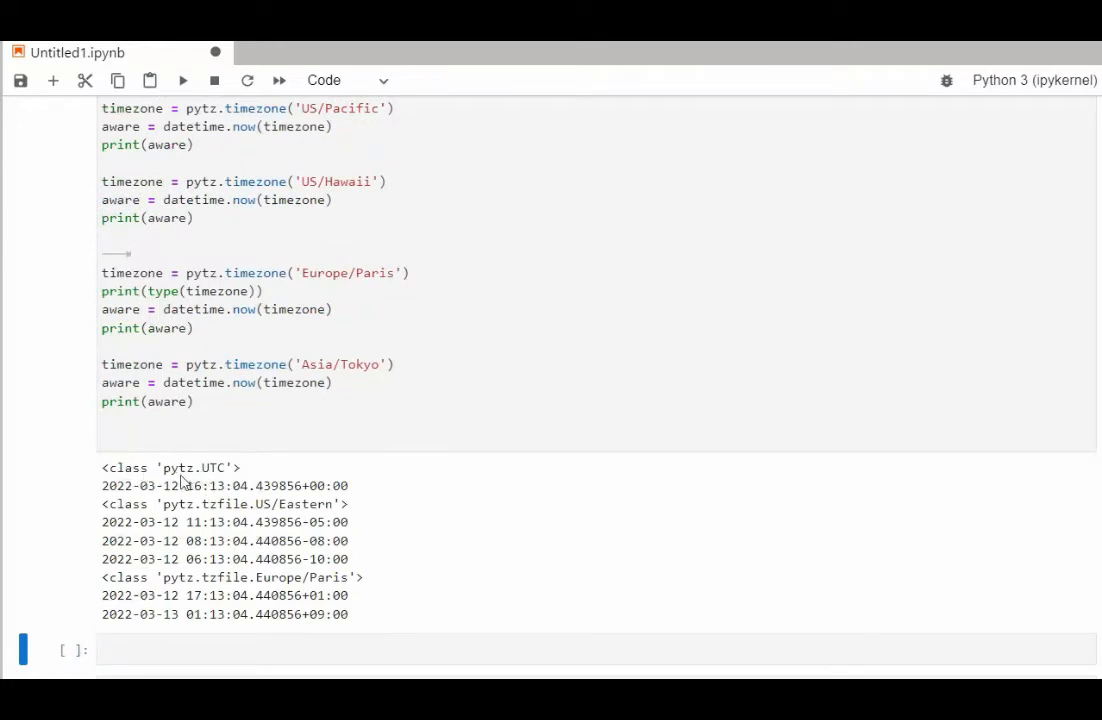
{"action": "mouse_move", "coordinate": [208, 476]}
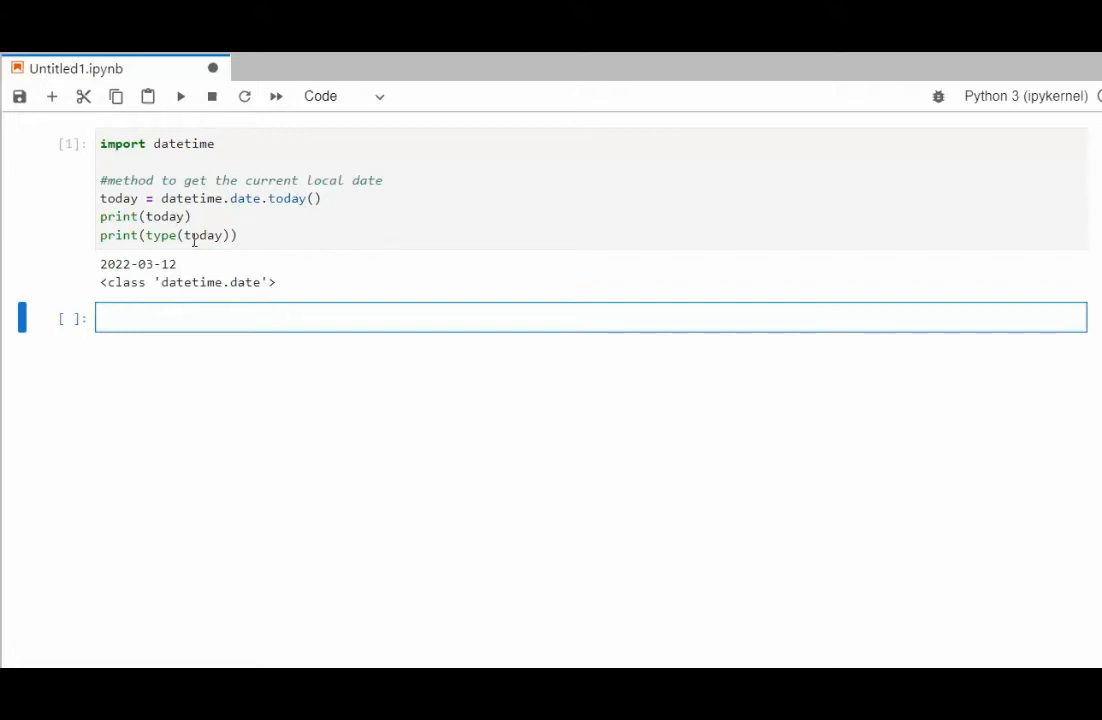
{"action": "mouse_move", "coordinate": [150, 276]}
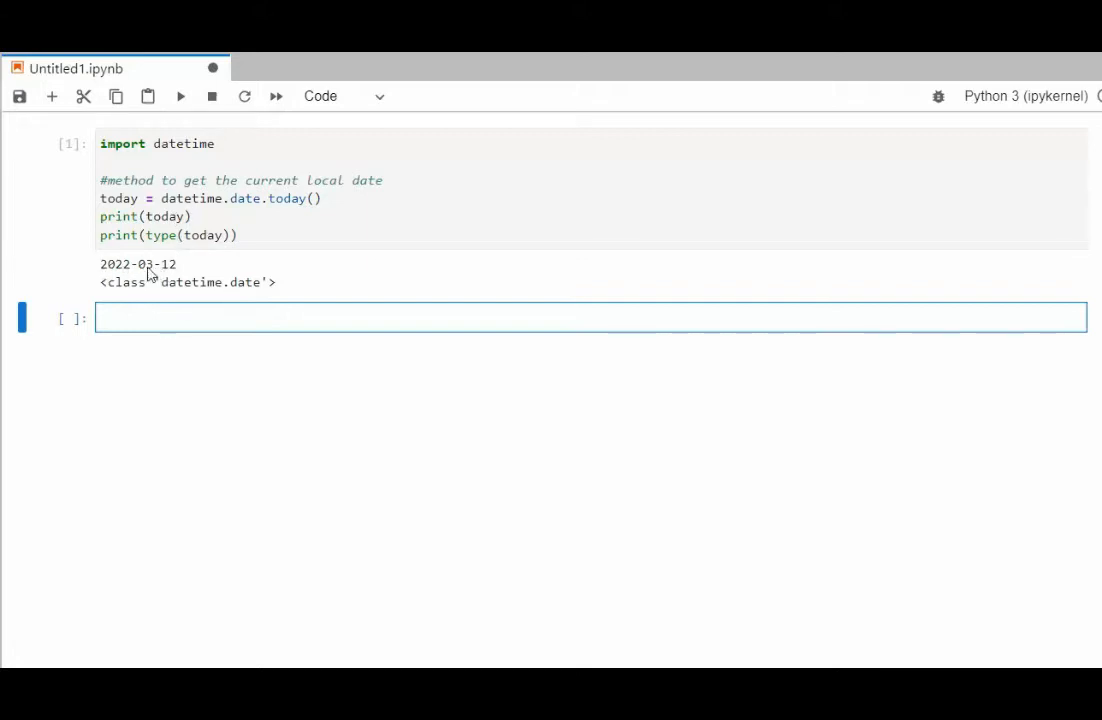
{"action": "mouse_move", "coordinate": [120, 292]}
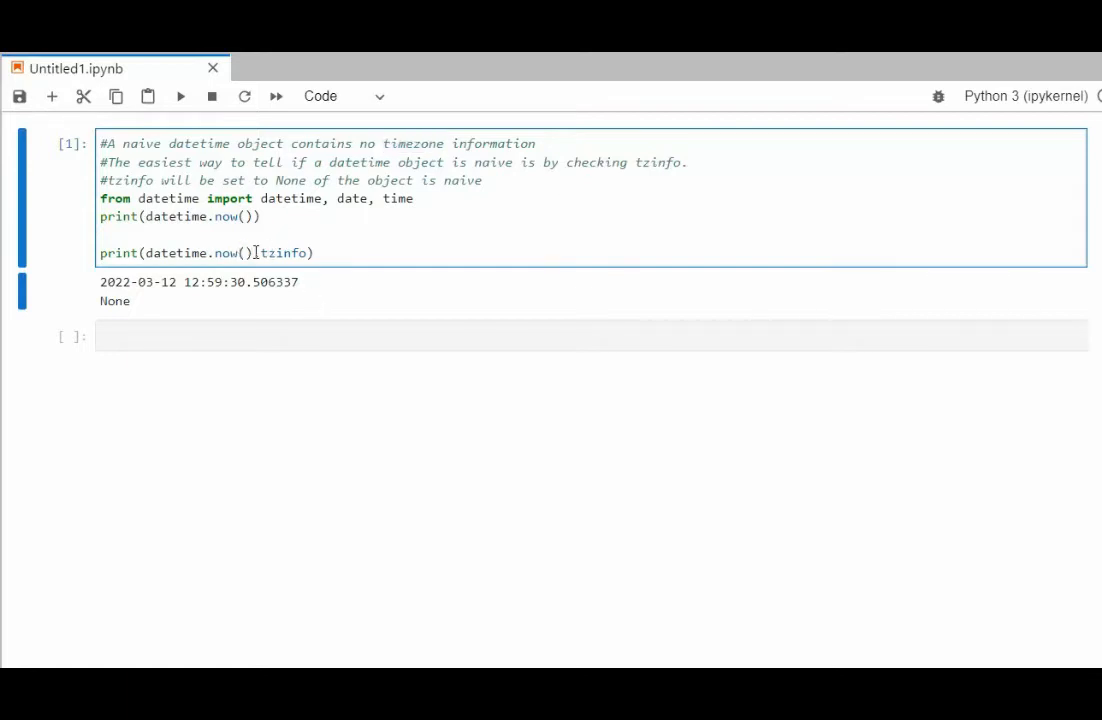
- Insert the missing dot so the line reads datetime.now().tzinfo and highlight tzinfo
{"action": "type", "text": "."}
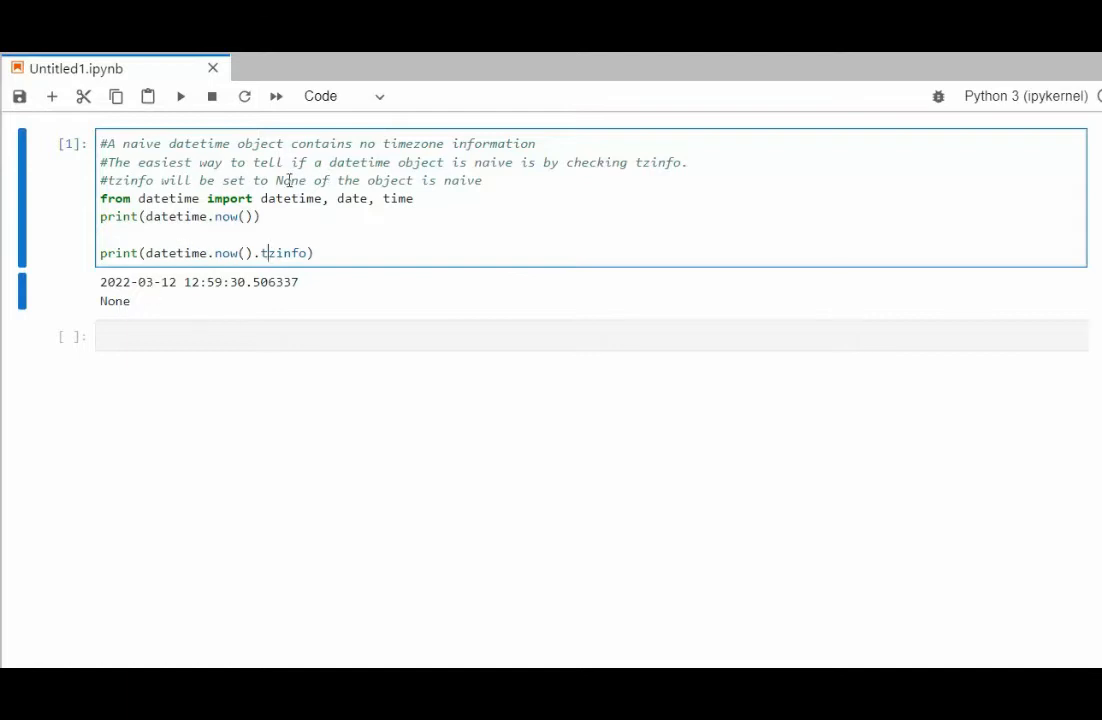
{"action": "double_click", "coordinate": [292, 180]}
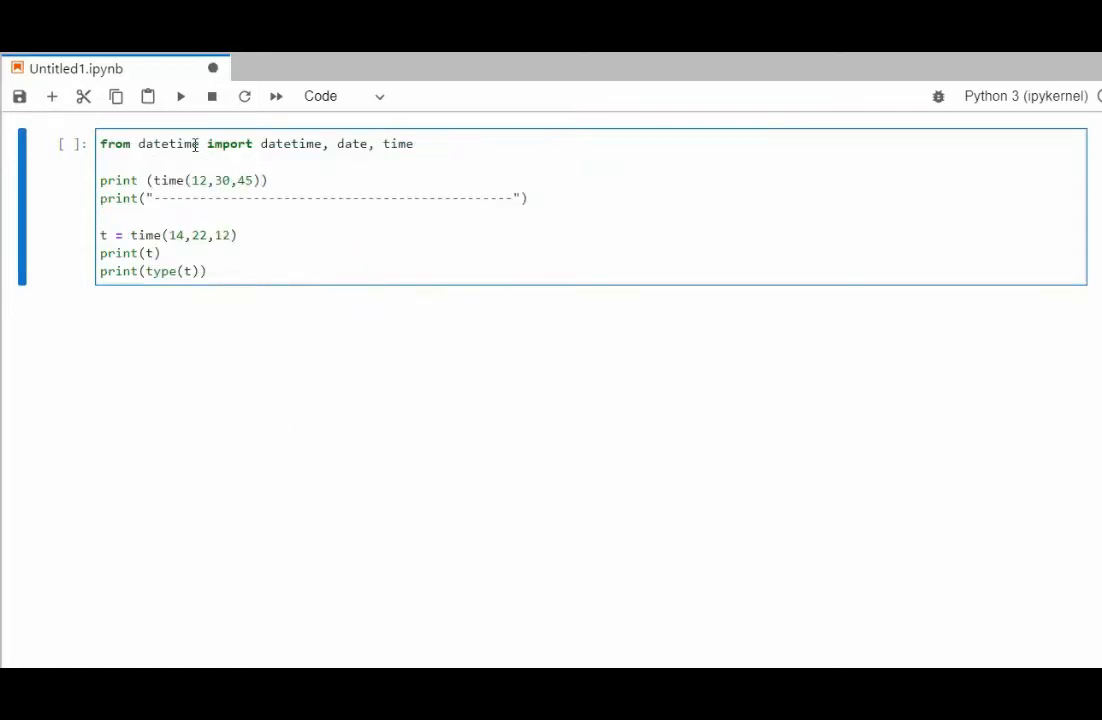
- Highlight datetime in the import and run the time cell printing 12:30:45 and 14:22:12
{"action": "double_click", "coordinate": [292, 144]}
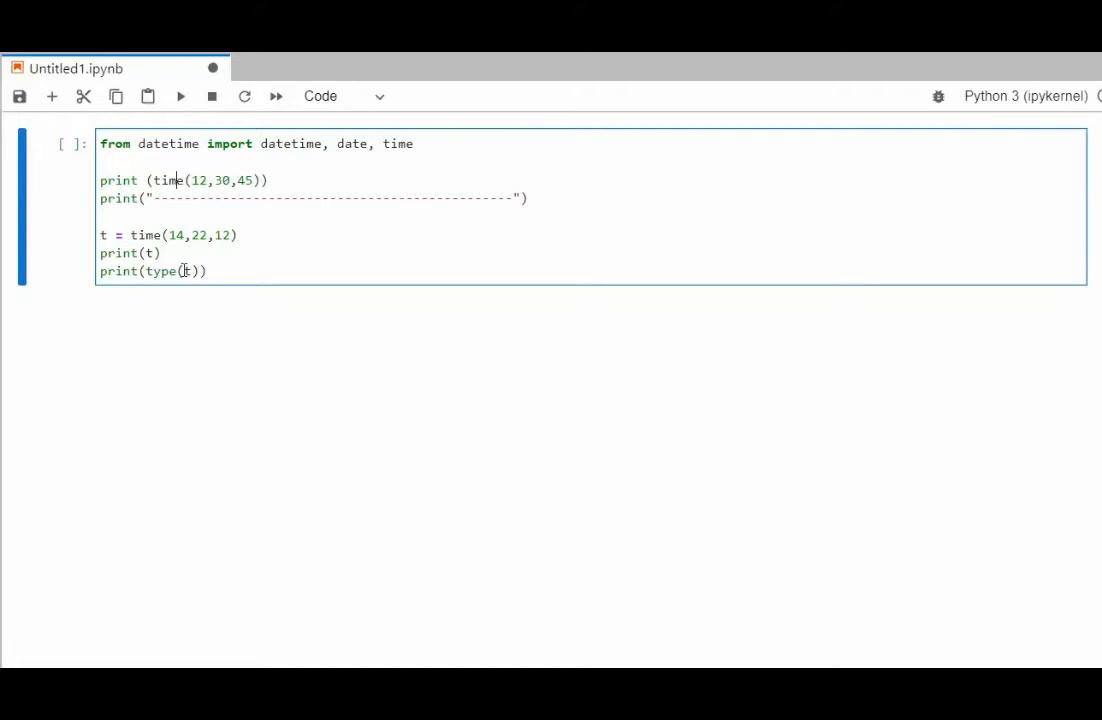
{"action": "key", "text": "shift+enter"}
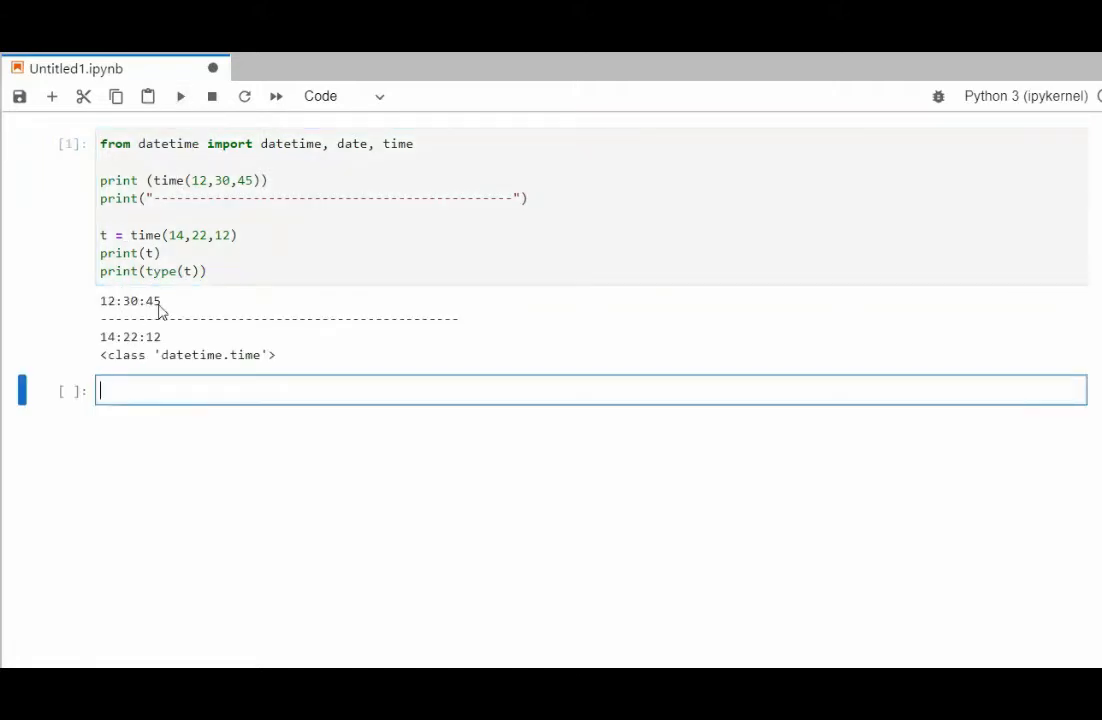
{"action": "mouse_move", "coordinate": [224, 368]}
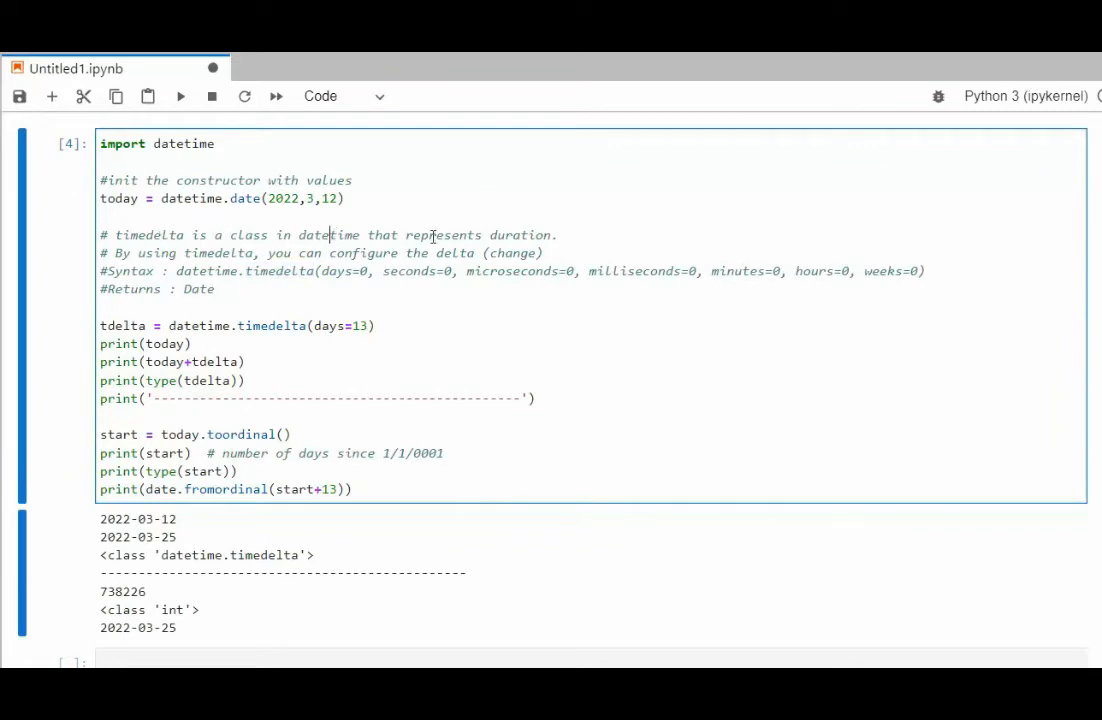
- Point out datetime, toordinal and start in the timedelta code adding 13 days to 2022-03-12
{"action": "double_click", "coordinate": [520, 236]}
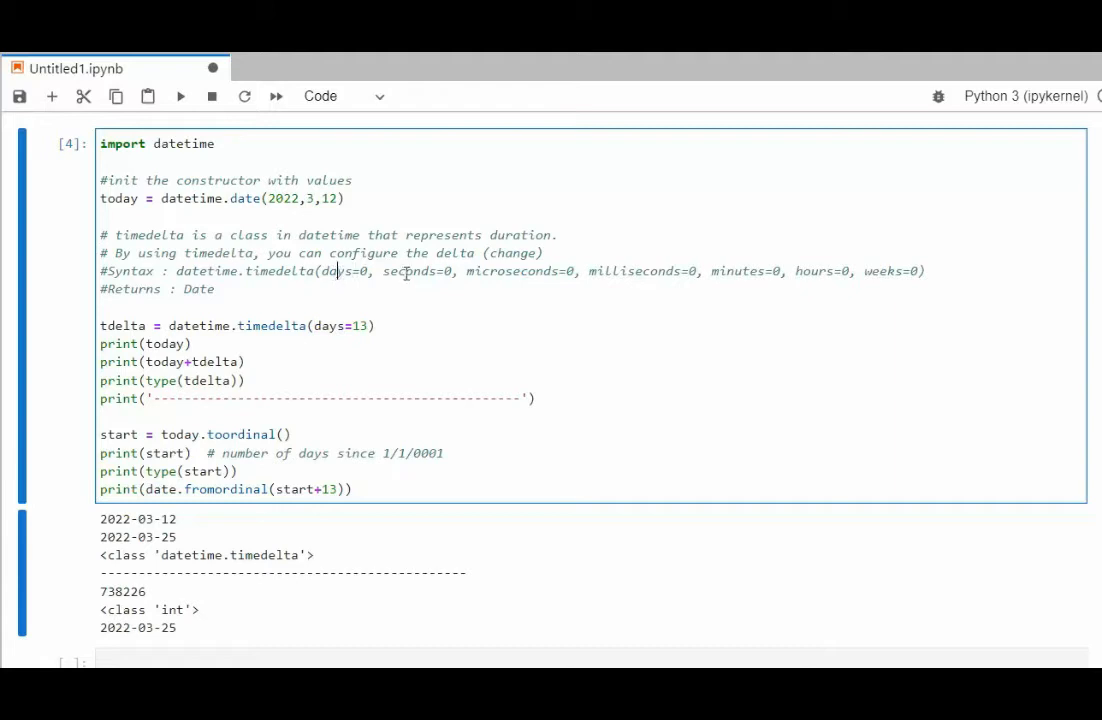
{"action": "mouse_move", "coordinate": [676, 278]}
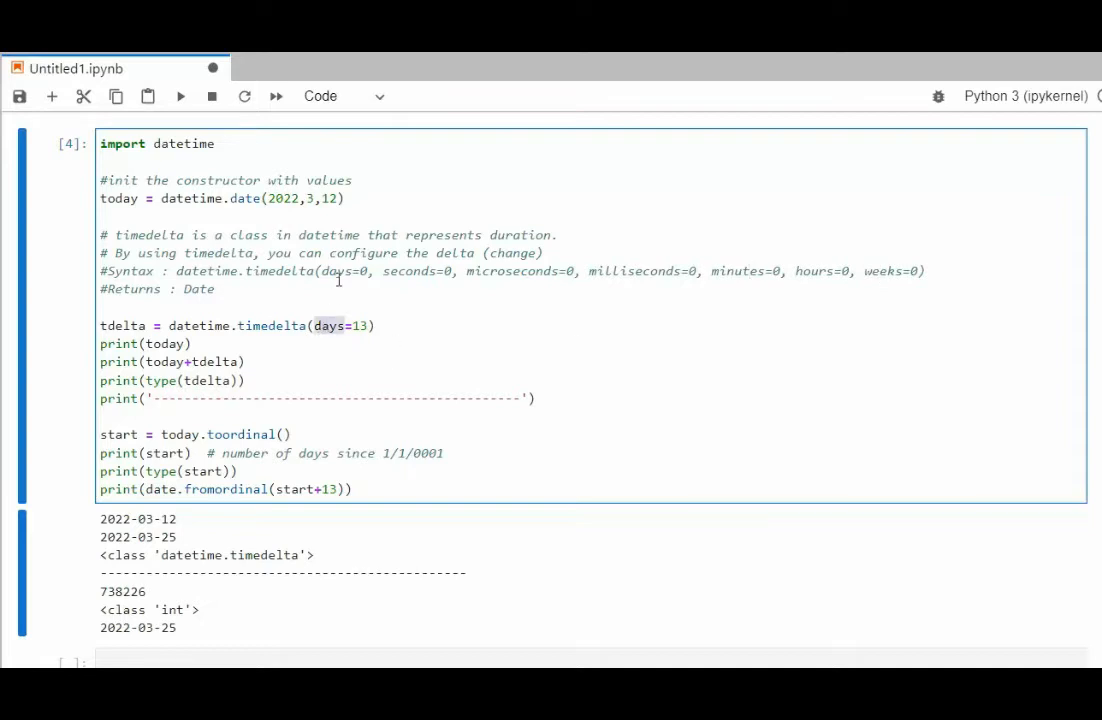
{"action": "mouse_move", "coordinate": [244, 228]}
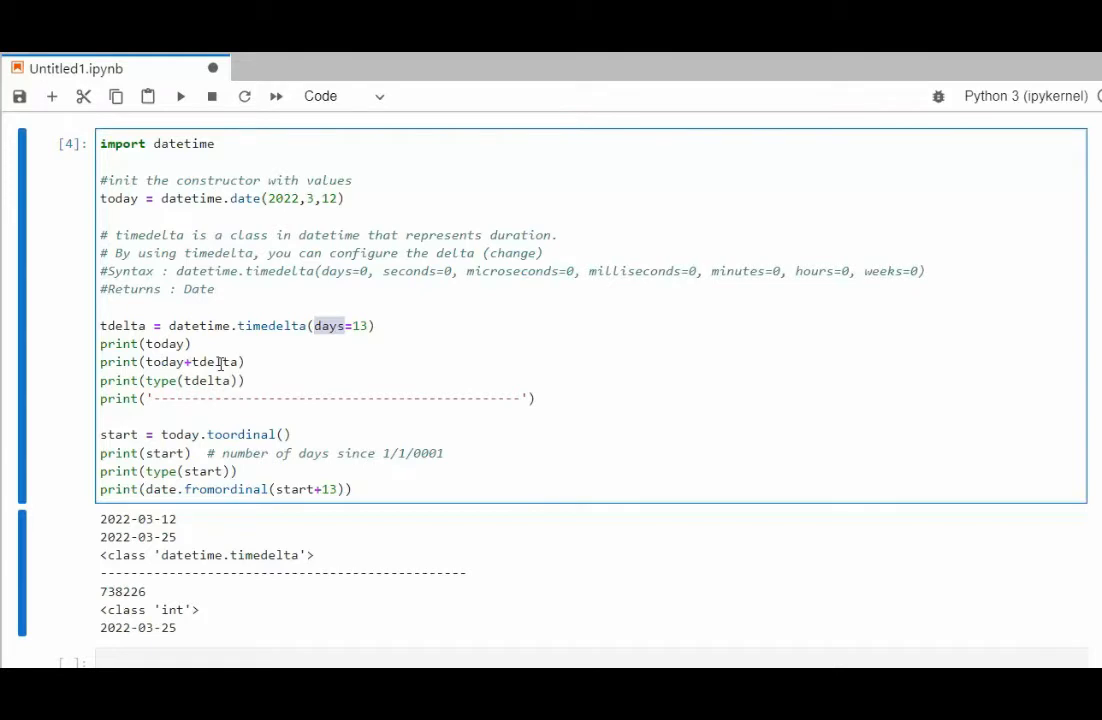
{"action": "mouse_move", "coordinate": [222, 380]}
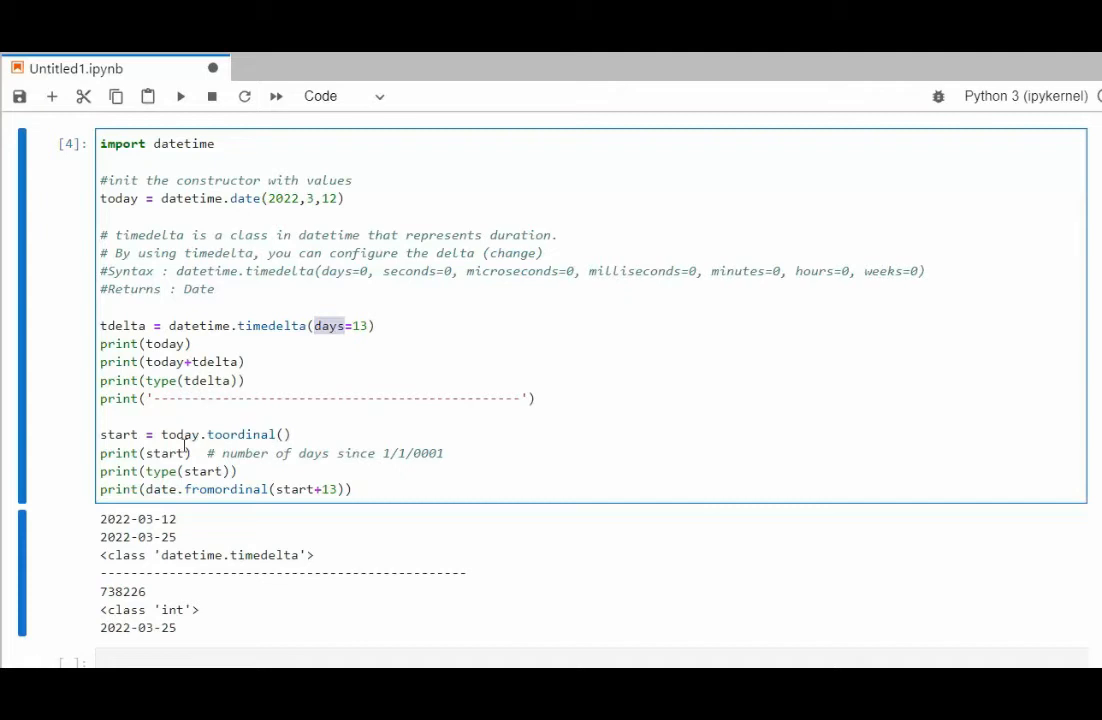
{"action": "double_click", "coordinate": [180, 434]}
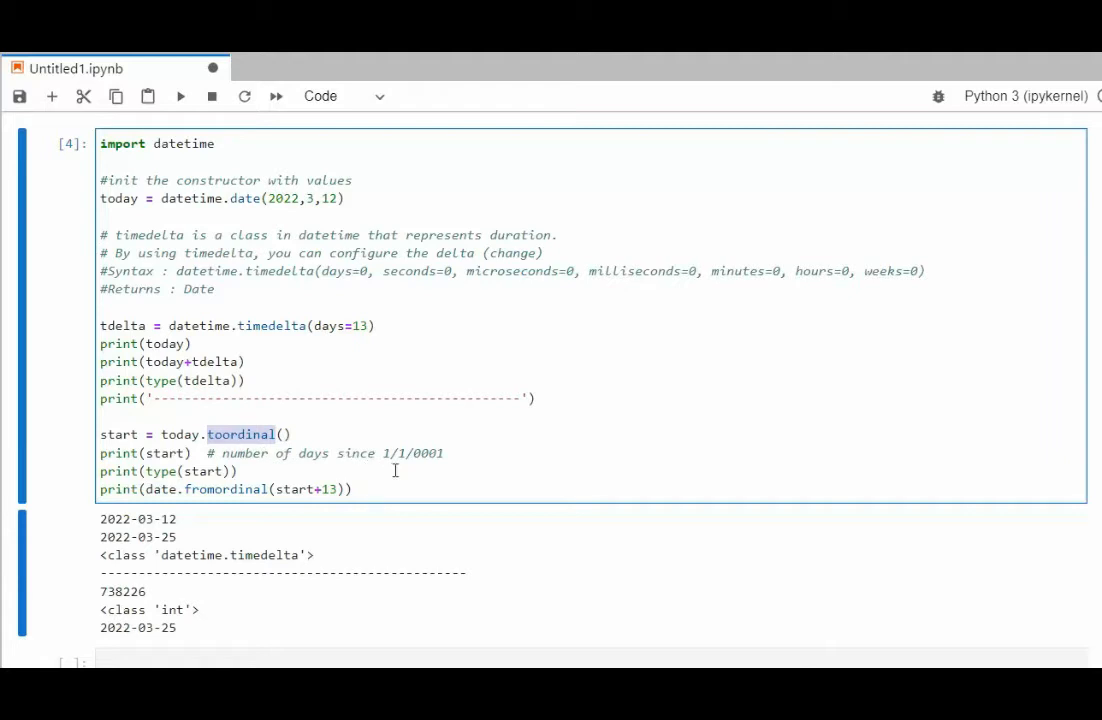
{"action": "mouse_move", "coordinate": [428, 452]}
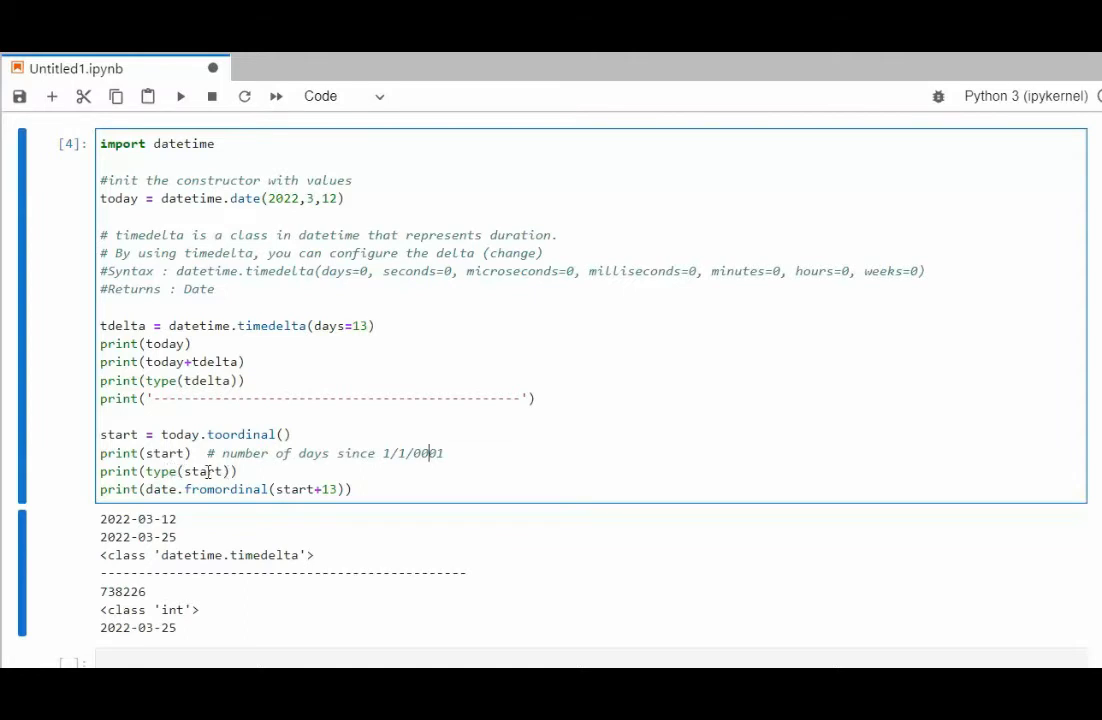
{"action": "double_click", "coordinate": [296, 488]}
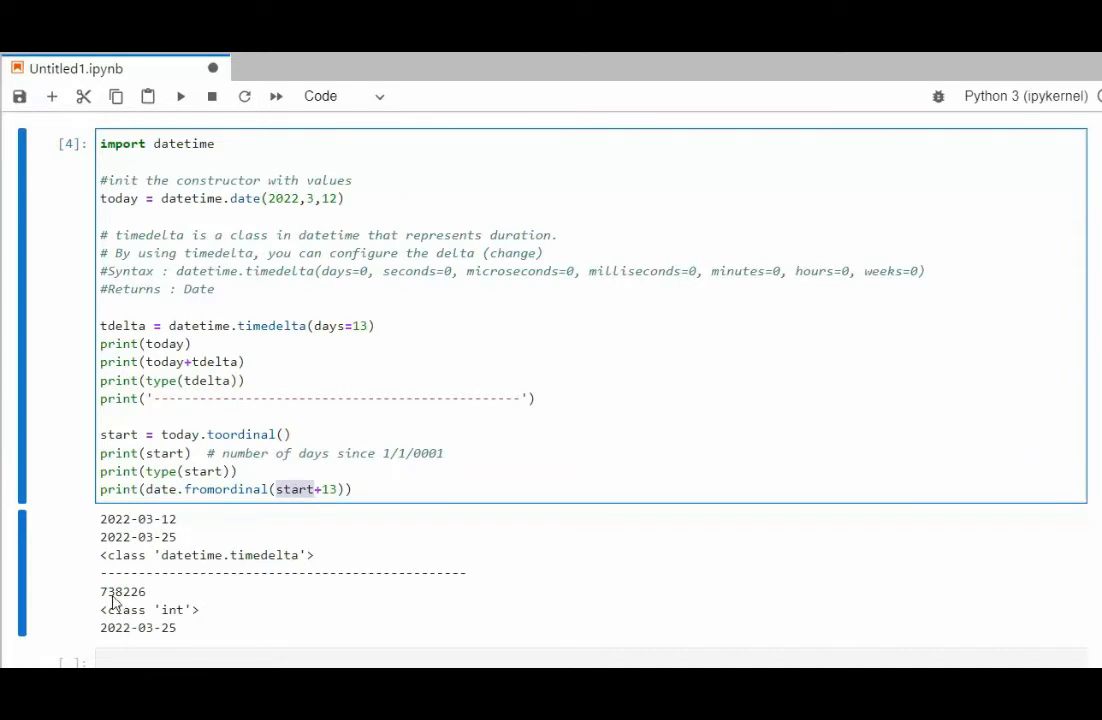
{"action": "mouse_move", "coordinate": [136, 604]}
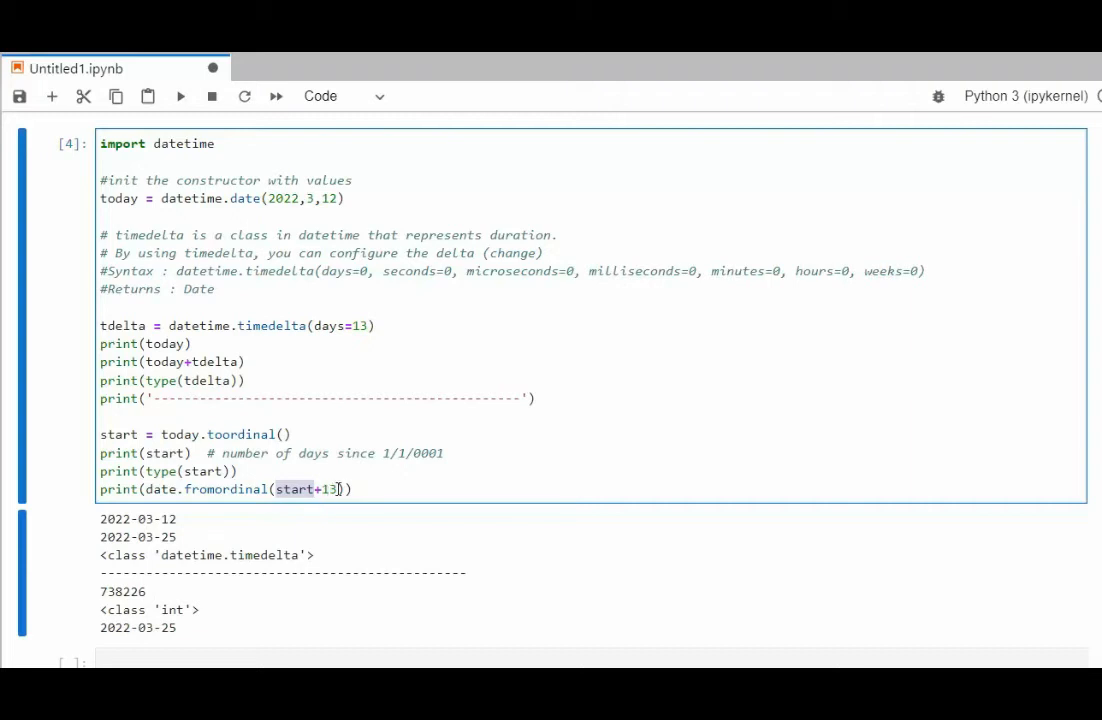
{"action": "mouse_move", "coordinate": [138, 652]}
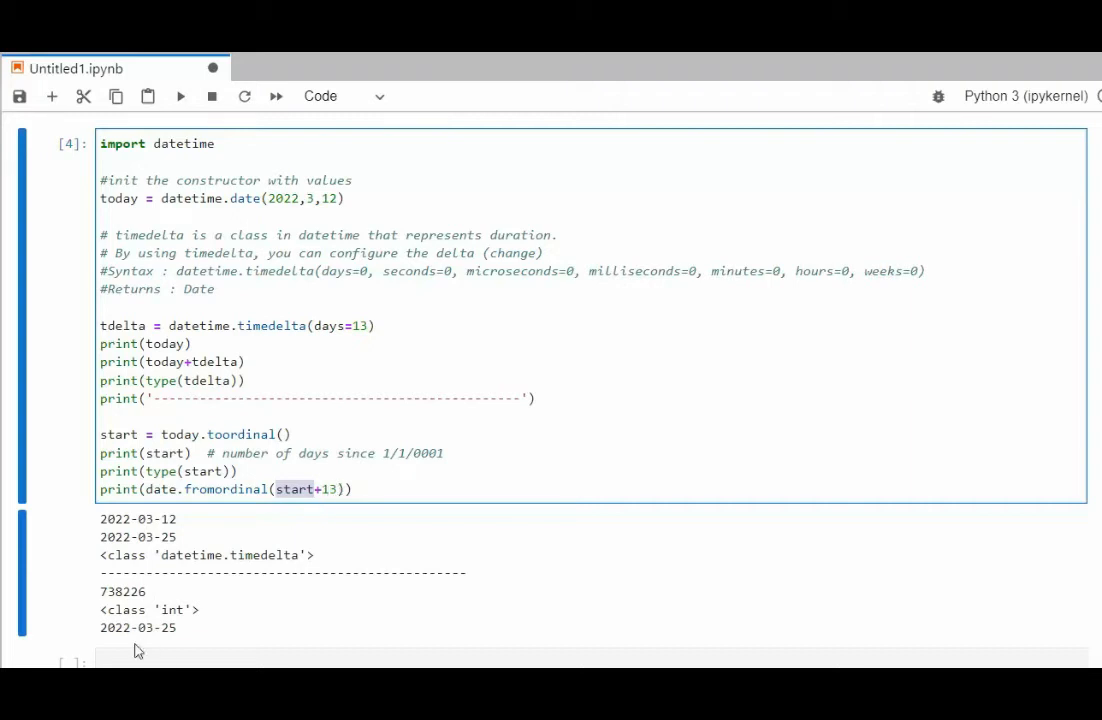
{"action": "mouse_move", "coordinate": [200, 604]}
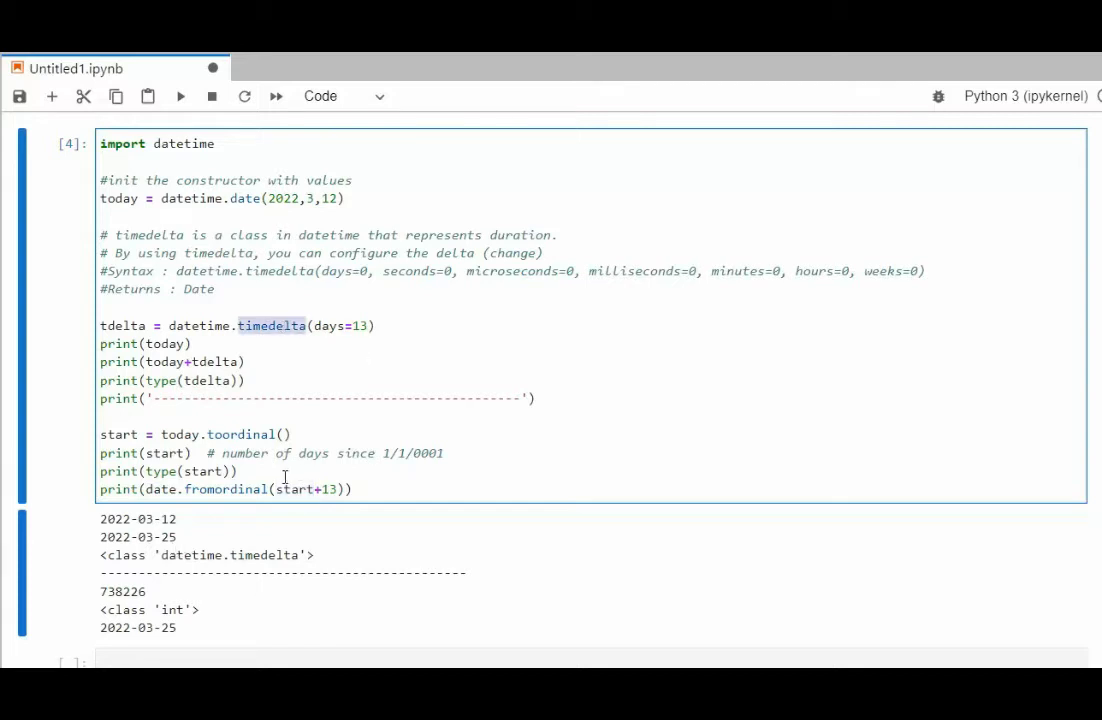
{"action": "mouse_move", "coordinate": [258, 434]}
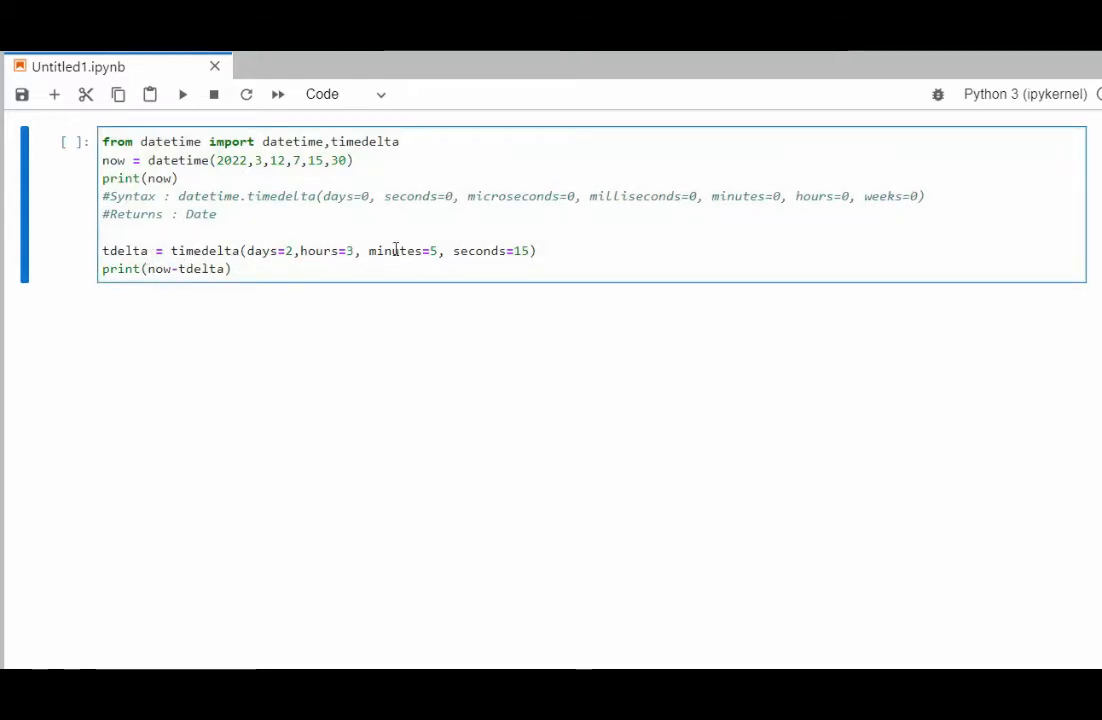
{"action": "double_click", "coordinate": [478, 252]}
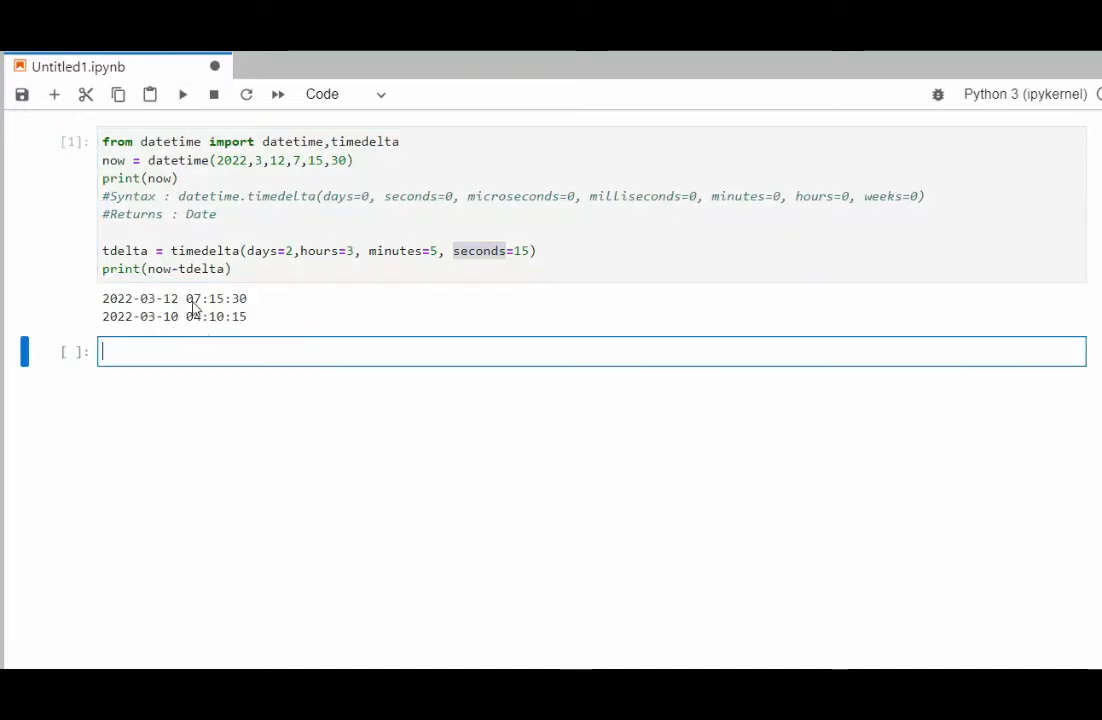
{"action": "mouse_move", "coordinate": [248, 310]}
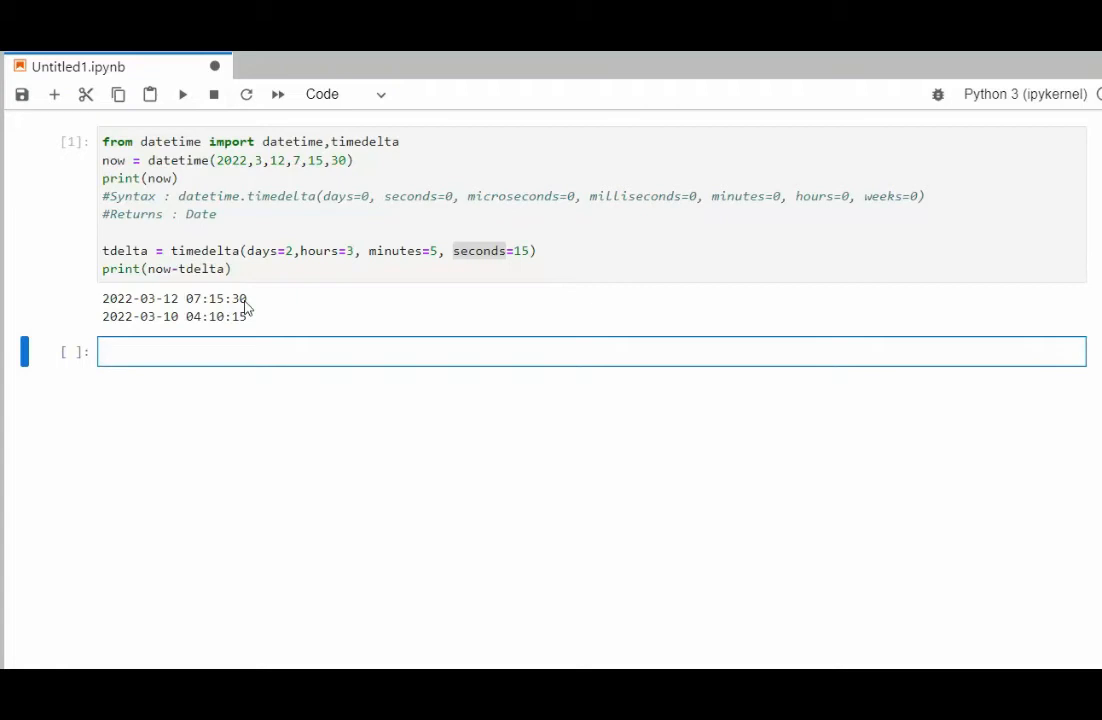
{"action": "mouse_move", "coordinate": [168, 330]}
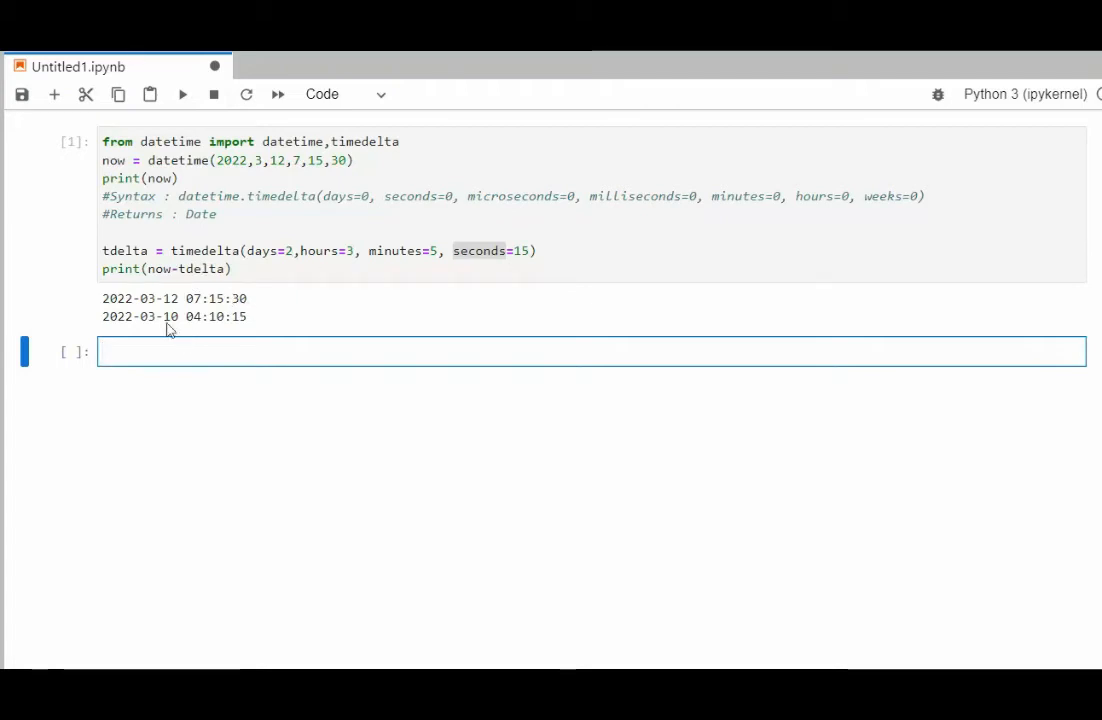
{"action": "mouse_move", "coordinate": [174, 328]}
{"action": "type", "text": "calendar.isleap(now.year)"}
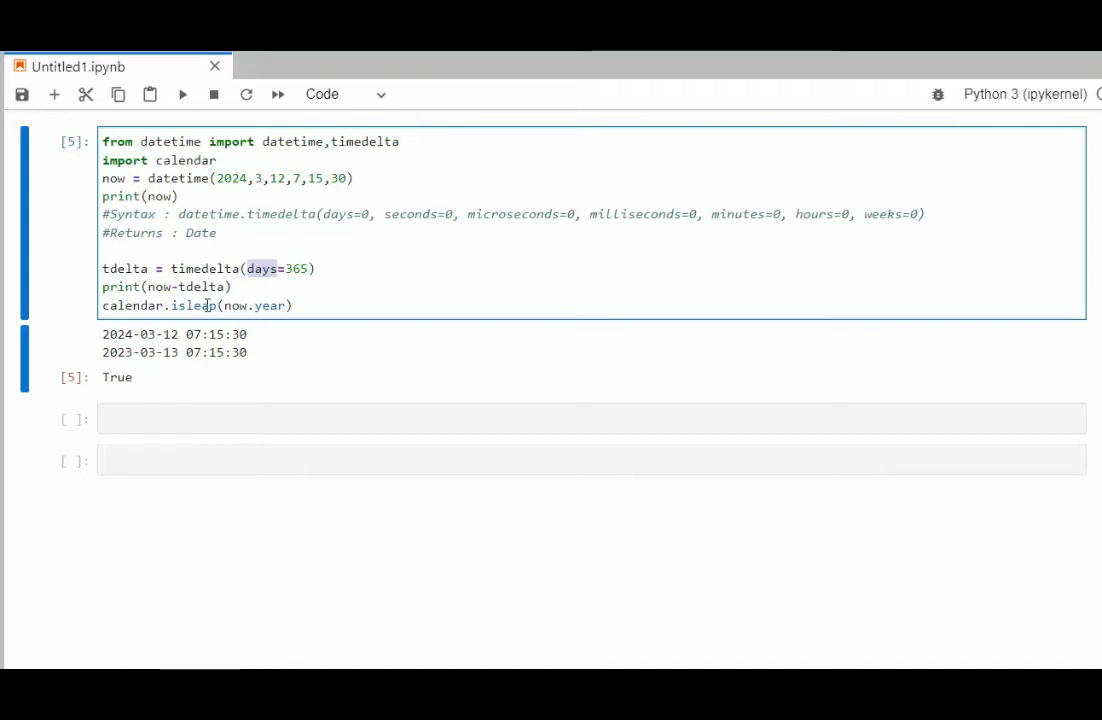
- Highlight calendar.isleap checking whether 2024 is a leap year
{"action": "double_click", "coordinate": [270, 304]}
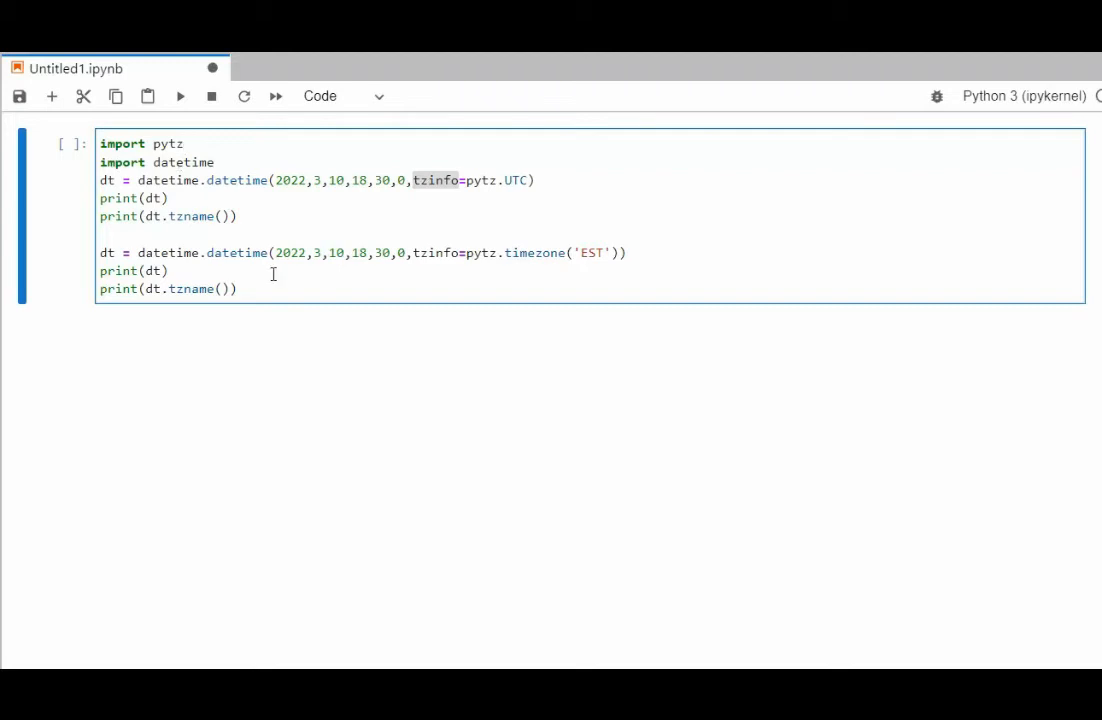
{"action": "mouse_move", "coordinate": [236, 180]}
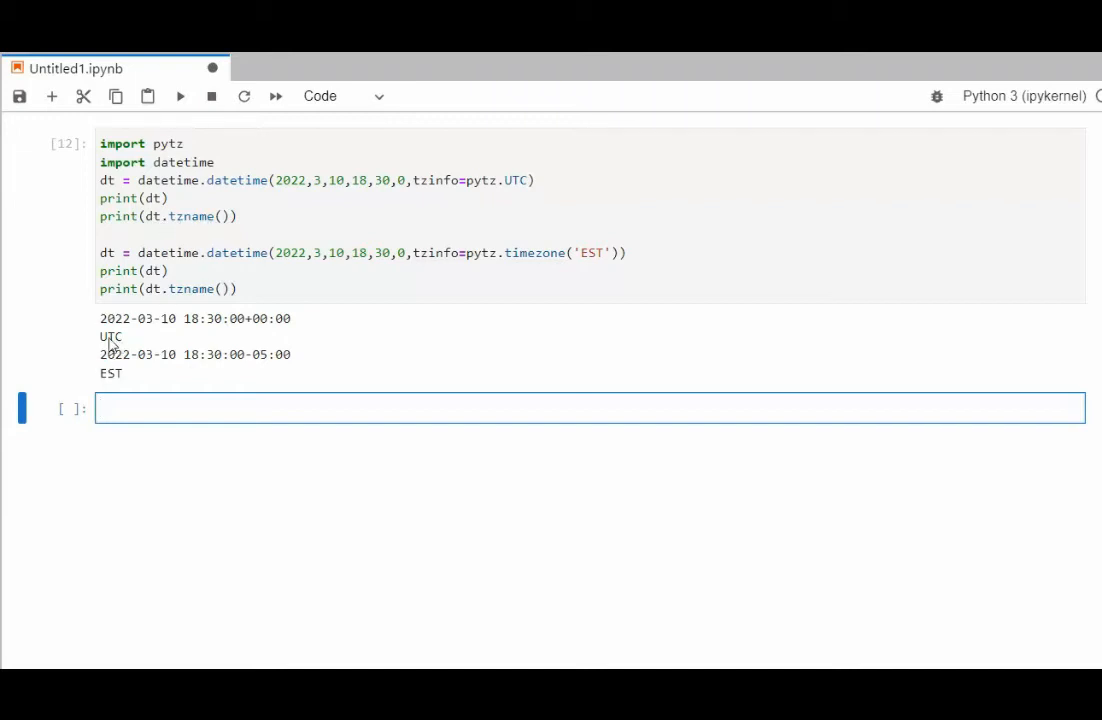
{"action": "mouse_move", "coordinate": [118, 388]}
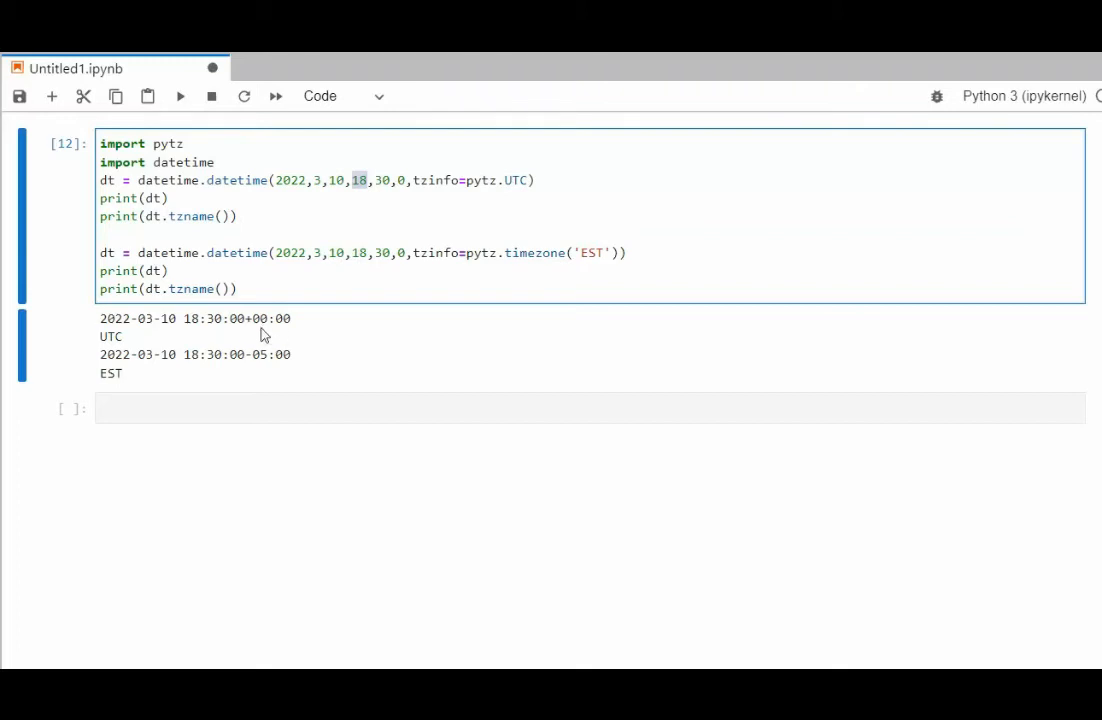
{"action": "mouse_move", "coordinate": [196, 368]}
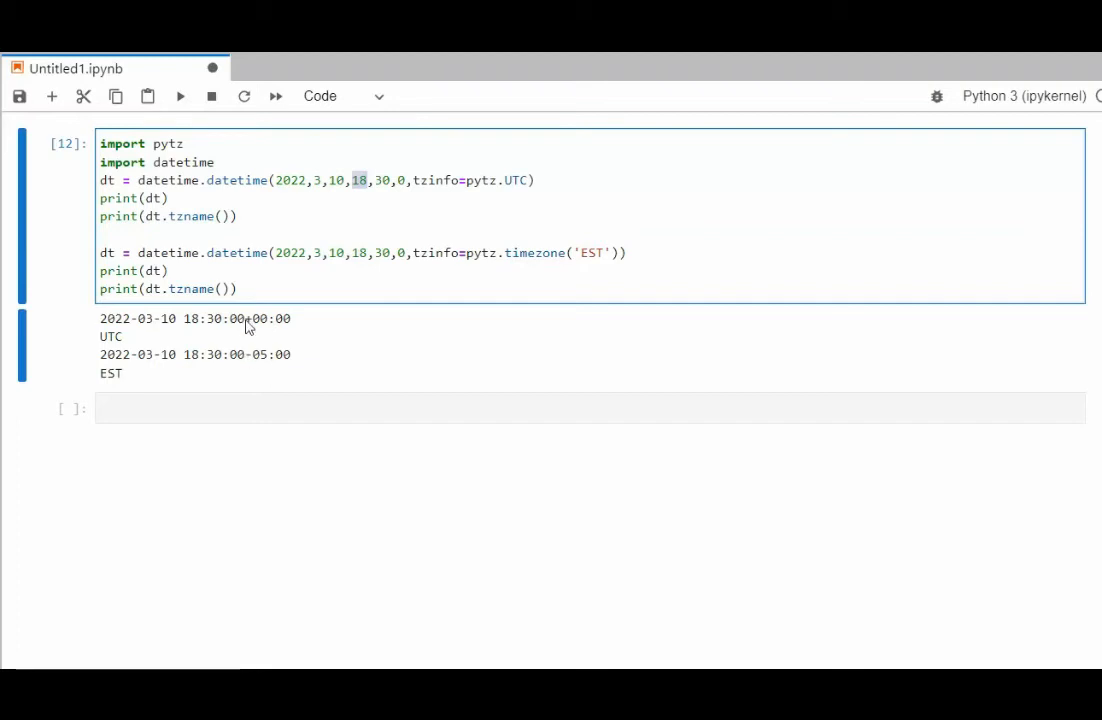
{"action": "mouse_move", "coordinate": [250, 364]}
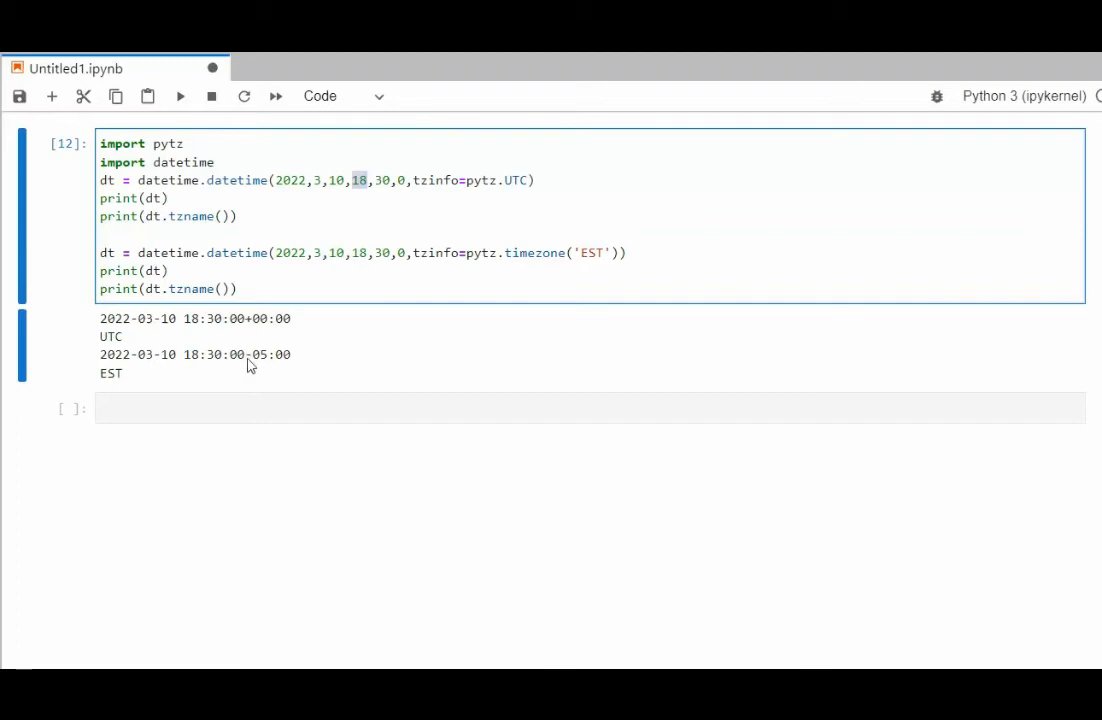
{"action": "mouse_move", "coordinate": [192, 364]}
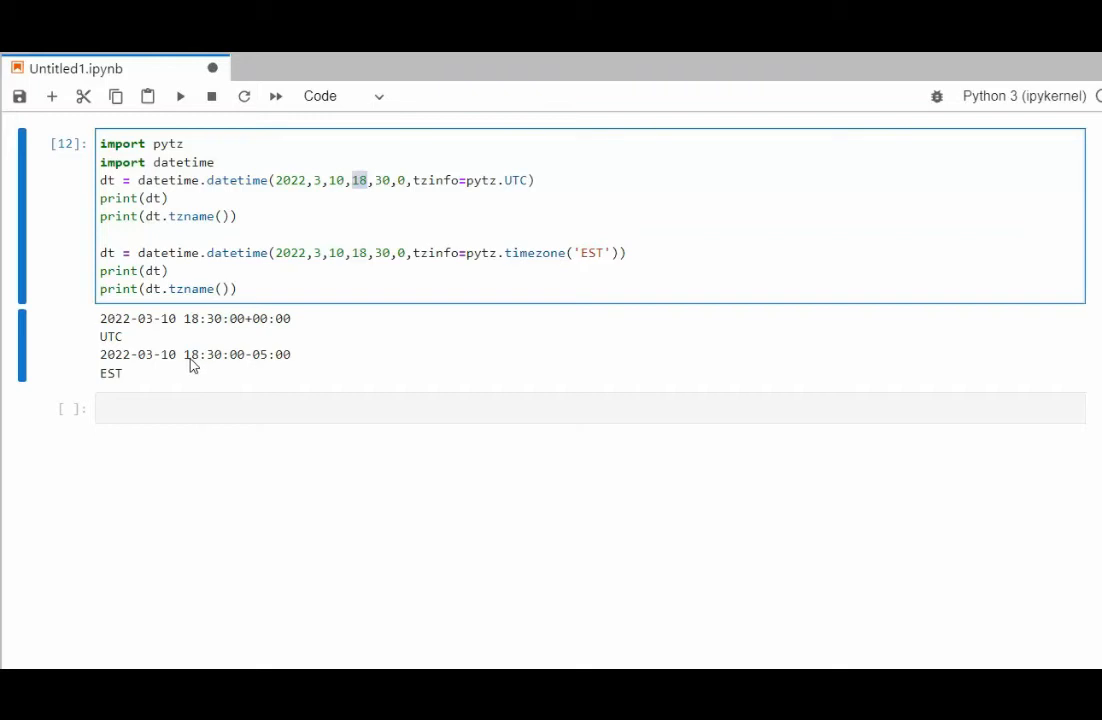
{"action": "mouse_move", "coordinate": [388, 394]}
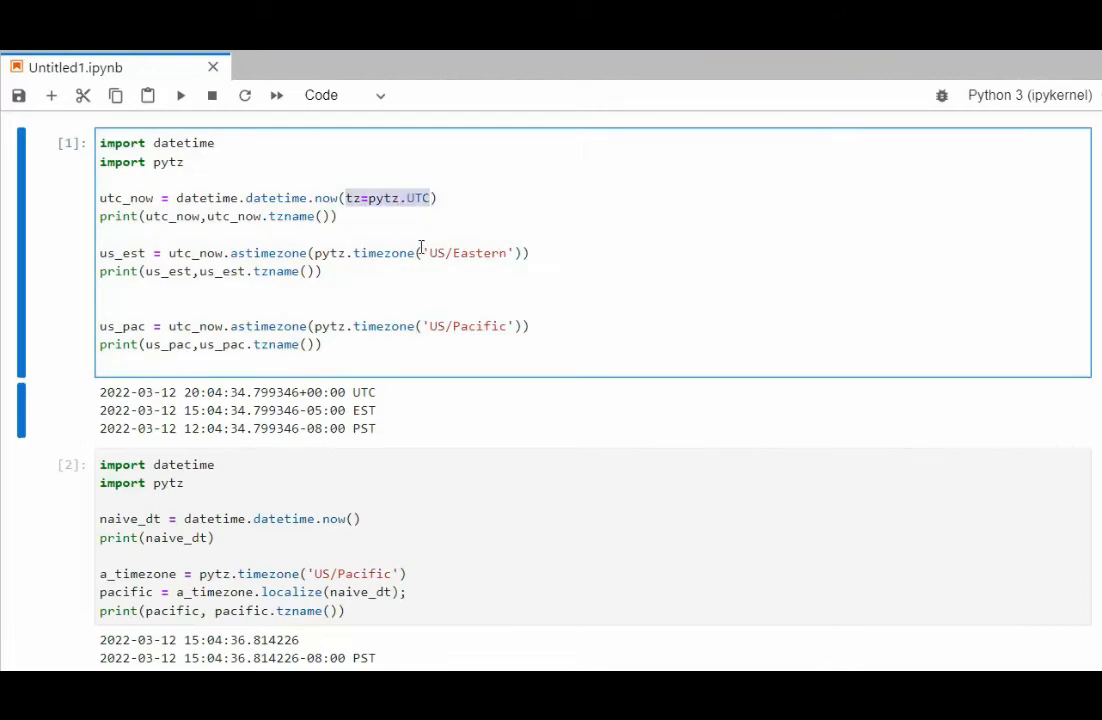
{"action": "mouse_move", "coordinate": [338, 198]}
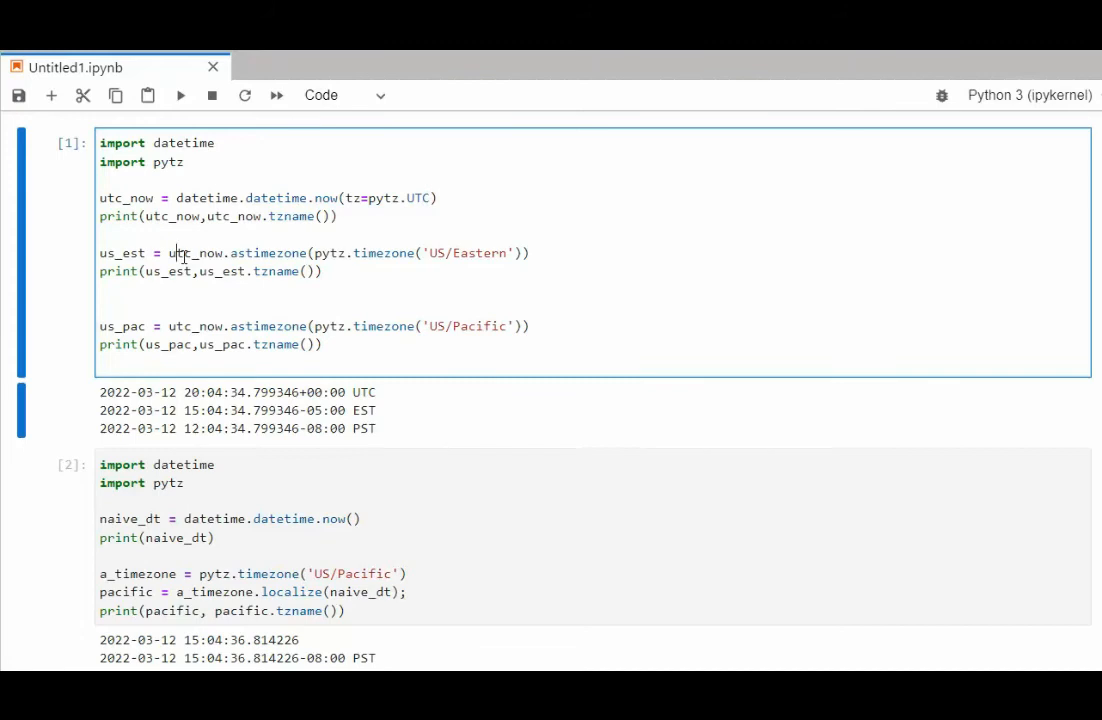
- Point out utc_now and the US/Eastern and US/Pacific zone arguments in the astimezone conversions
{"action": "double_click", "coordinate": [196, 252]}
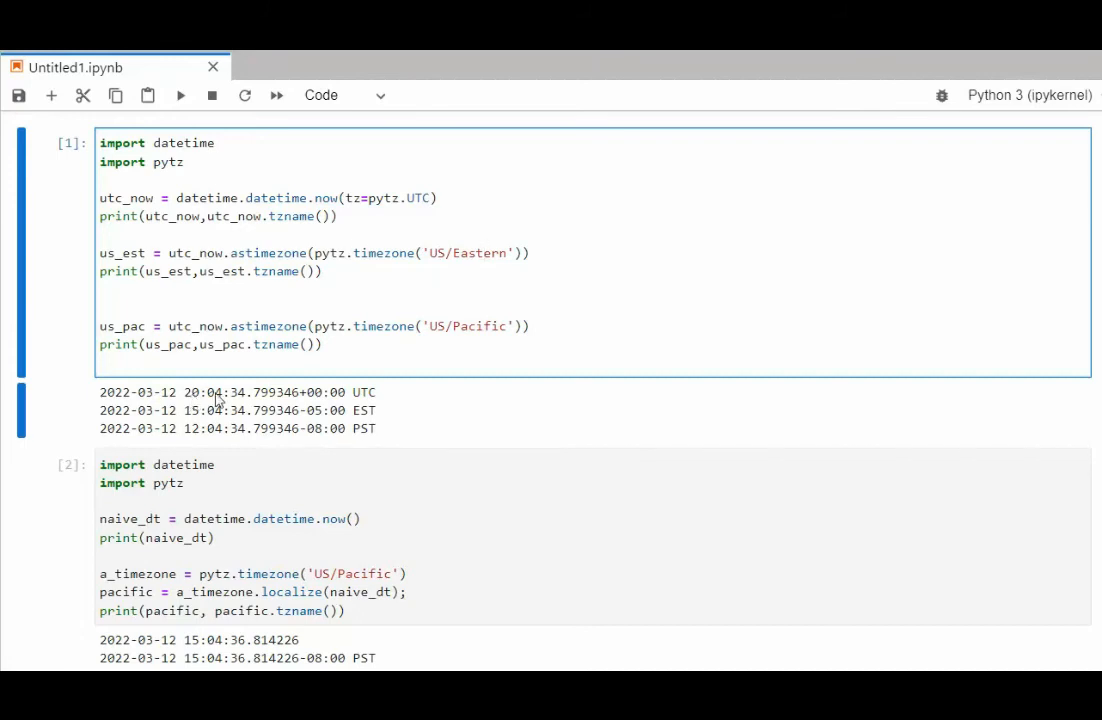
{"action": "mouse_move", "coordinate": [318, 412]}
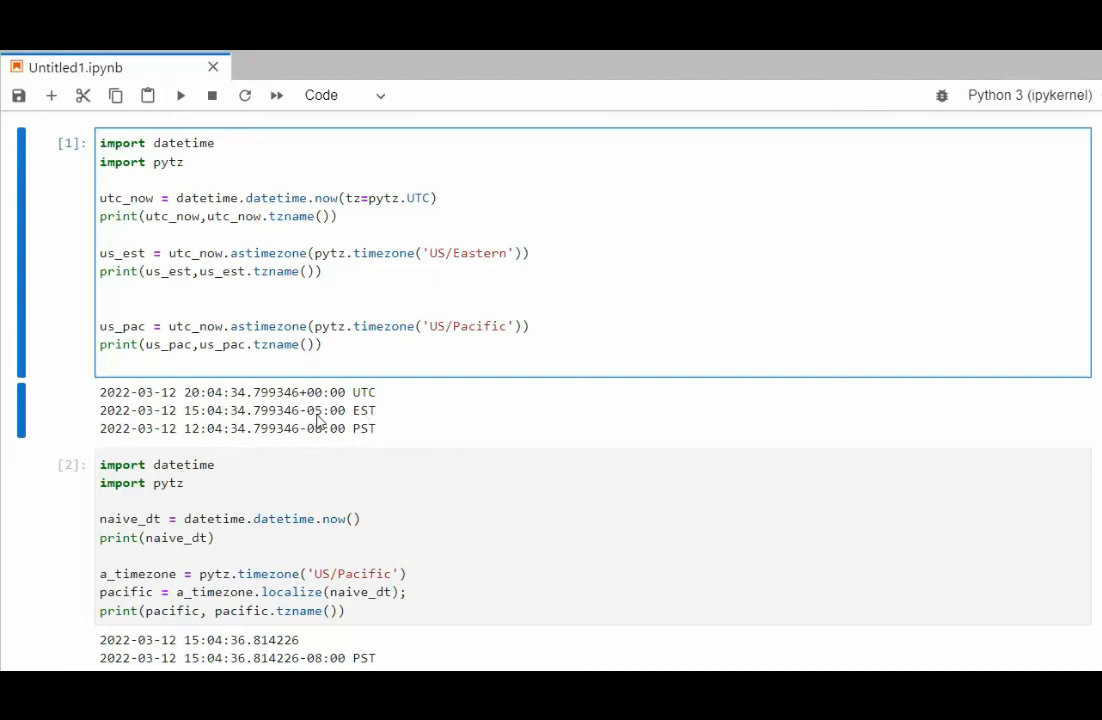
{"action": "mouse_move", "coordinate": [196, 422]}
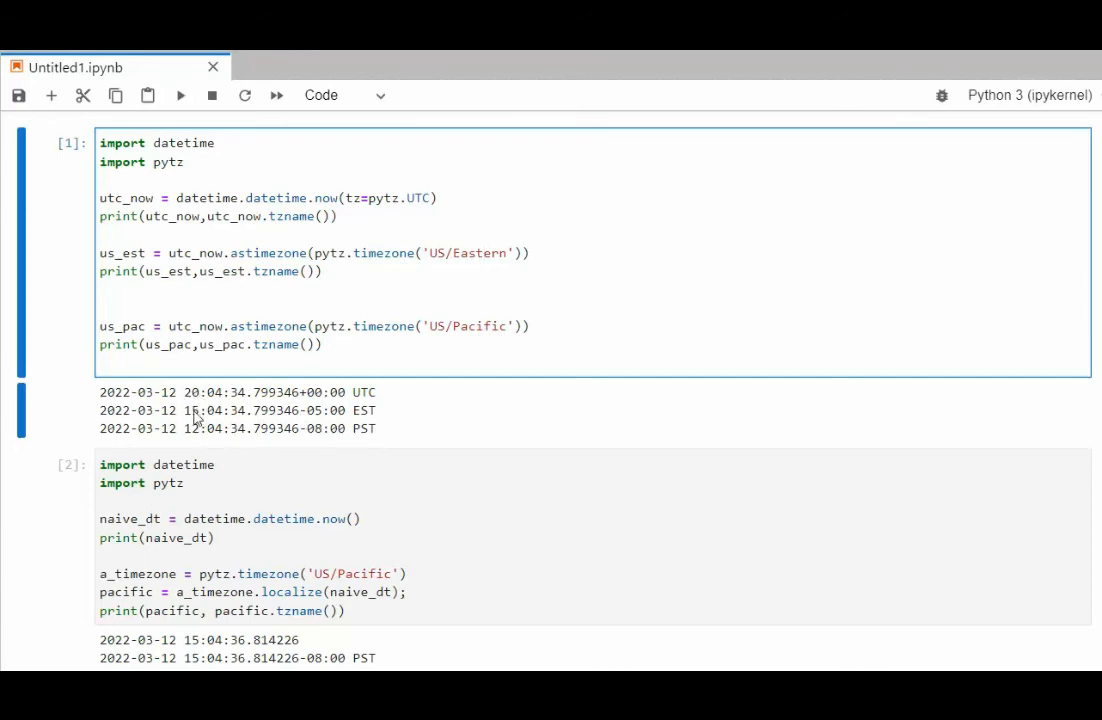
{"action": "left_click", "coordinate": [484, 252]}
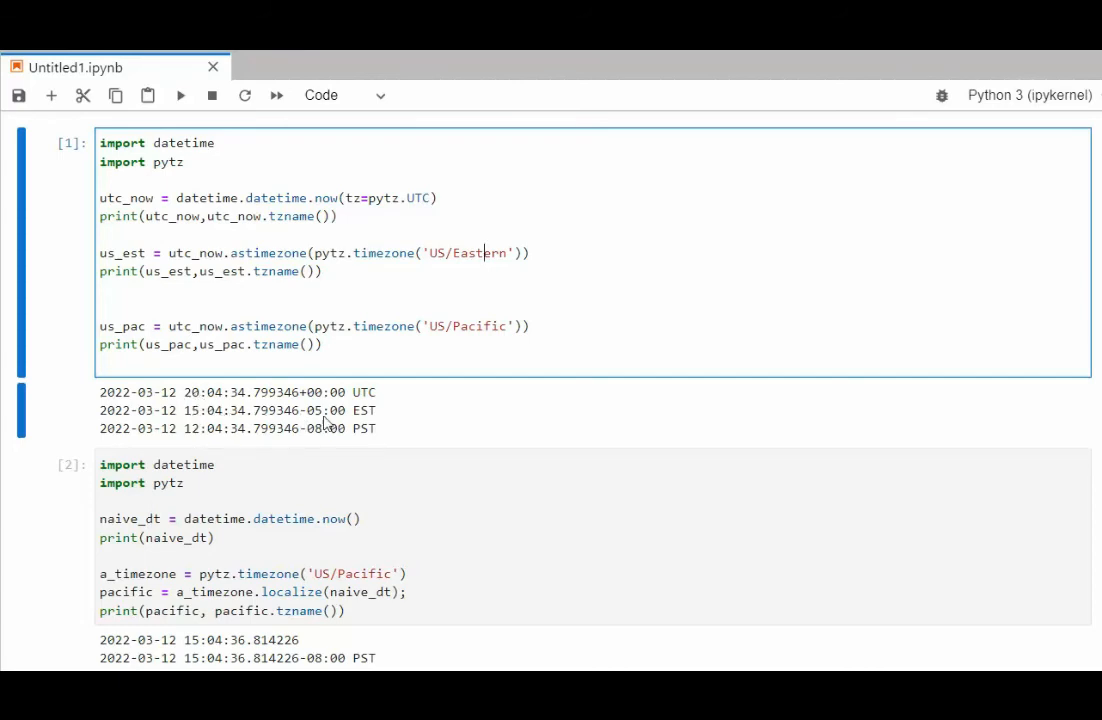
{"action": "mouse_move", "coordinate": [288, 436]}
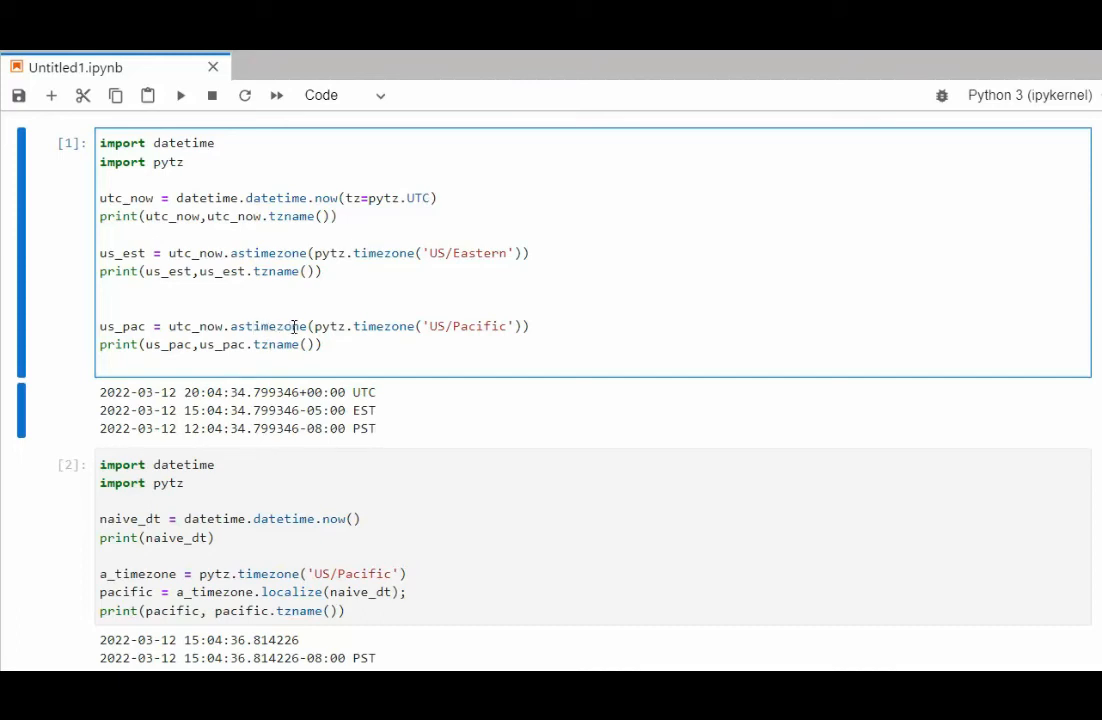
{"action": "double_click", "coordinate": [480, 326]}
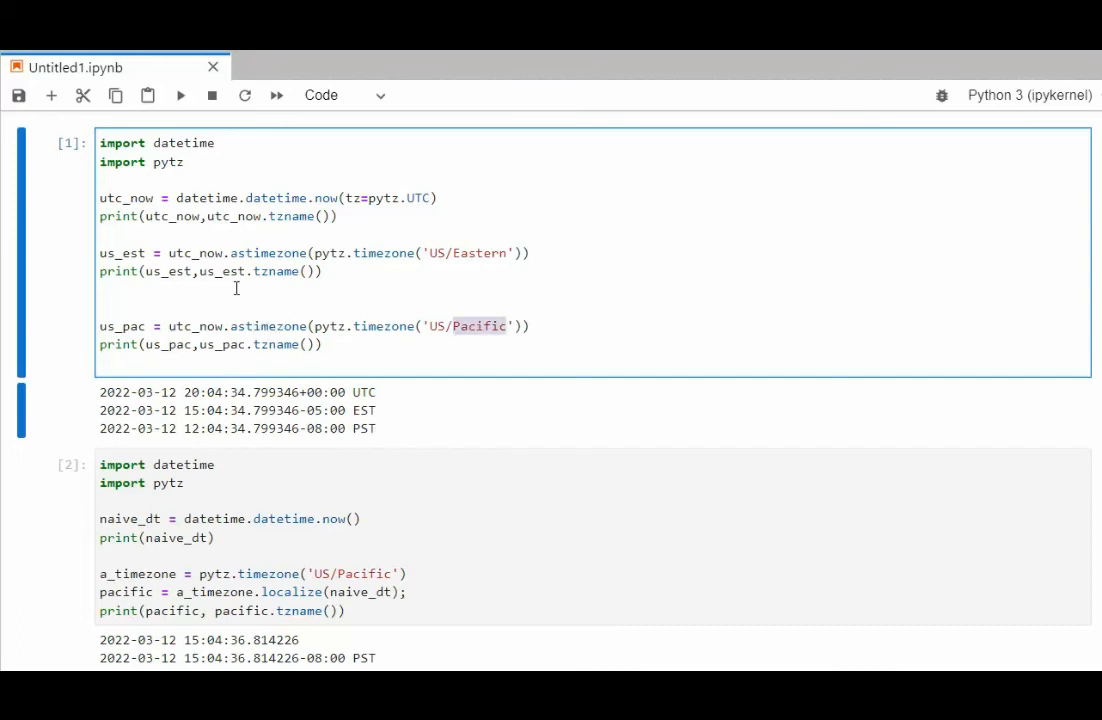
{"action": "scroll", "scroll_direction": "down", "scroll_amount": 3}
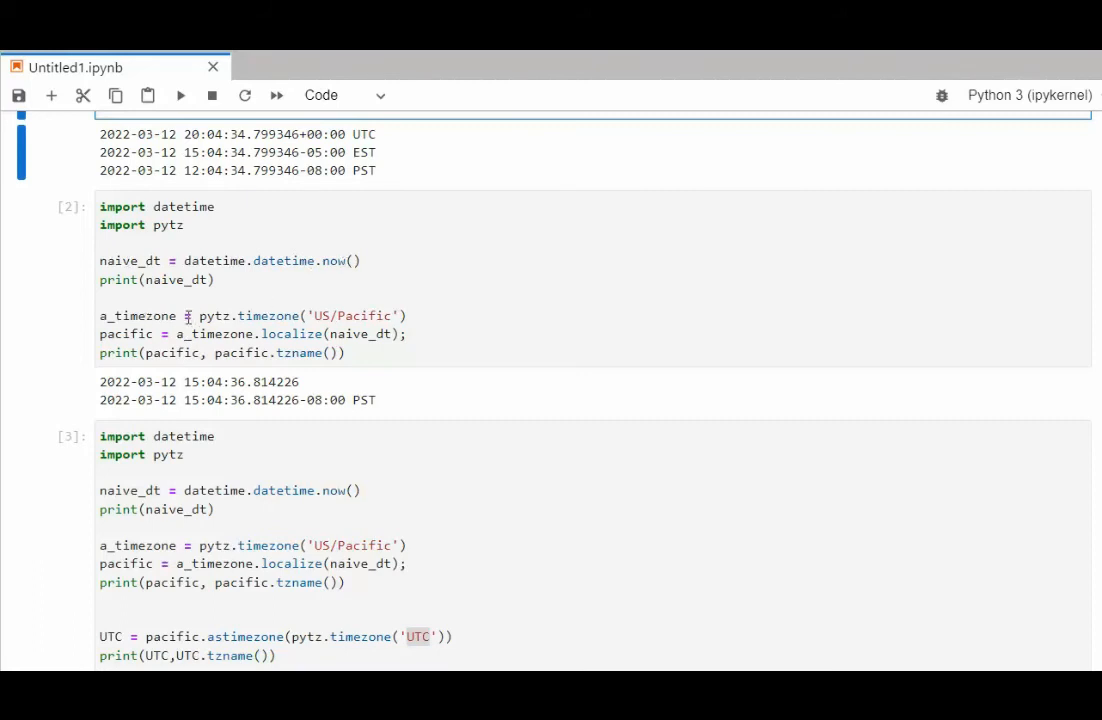
{"action": "double_click", "coordinate": [348, 316]}
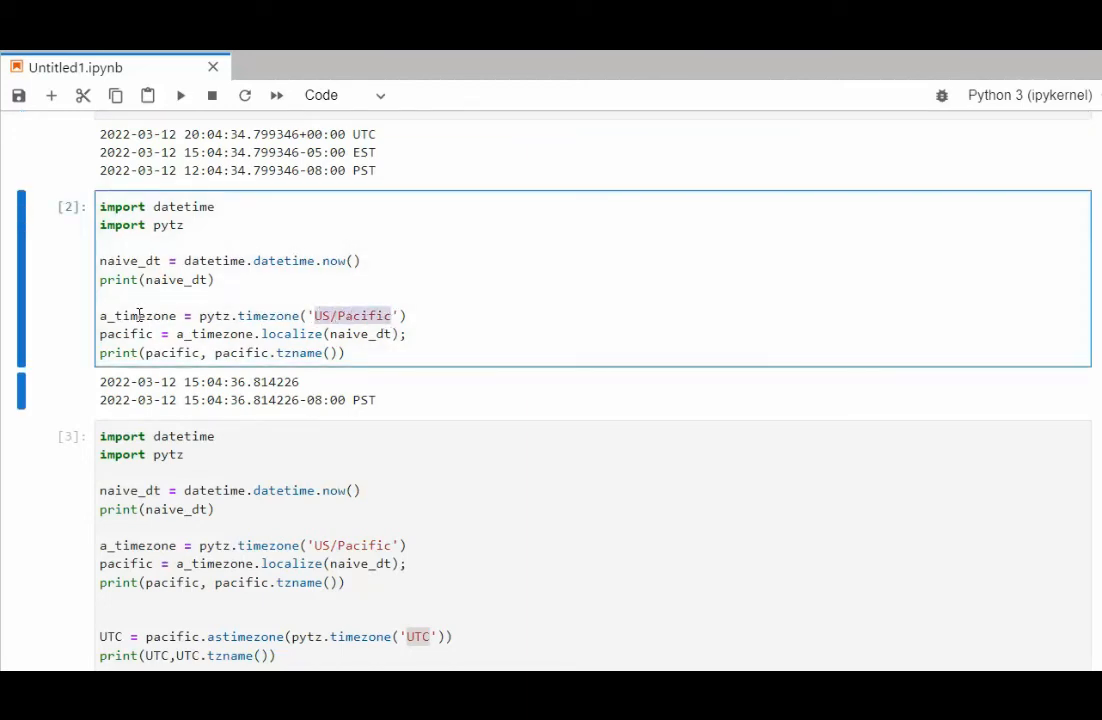
{"action": "double_click", "coordinate": [136, 316]}
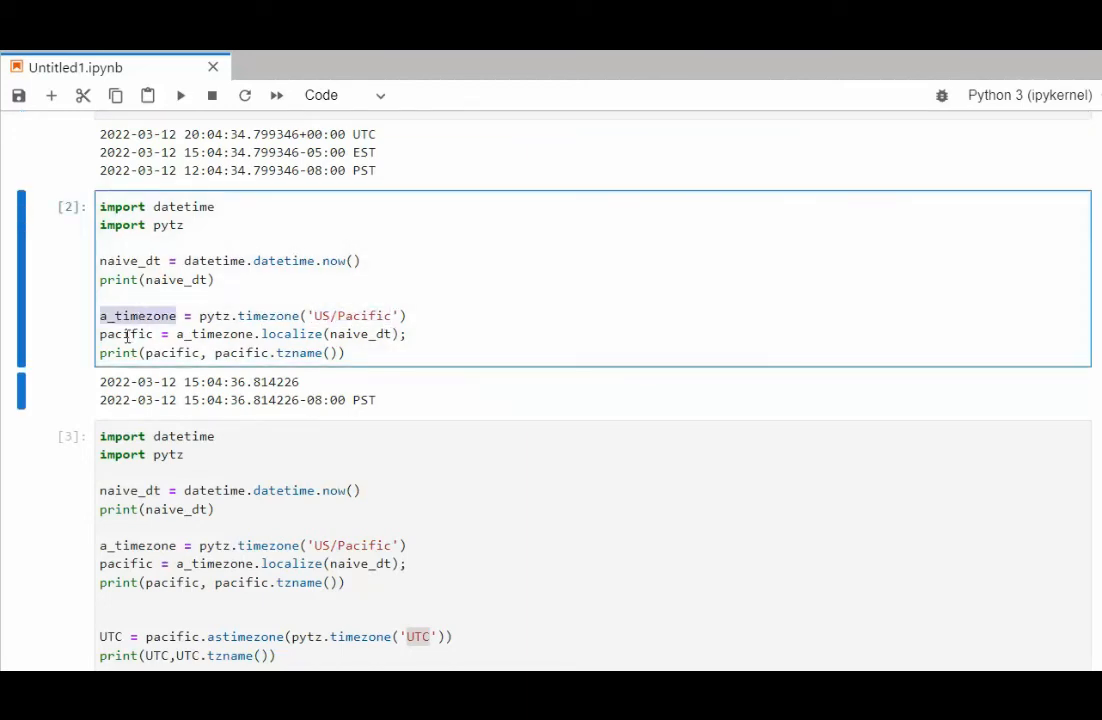
{"action": "double_click", "coordinate": [214, 332]}
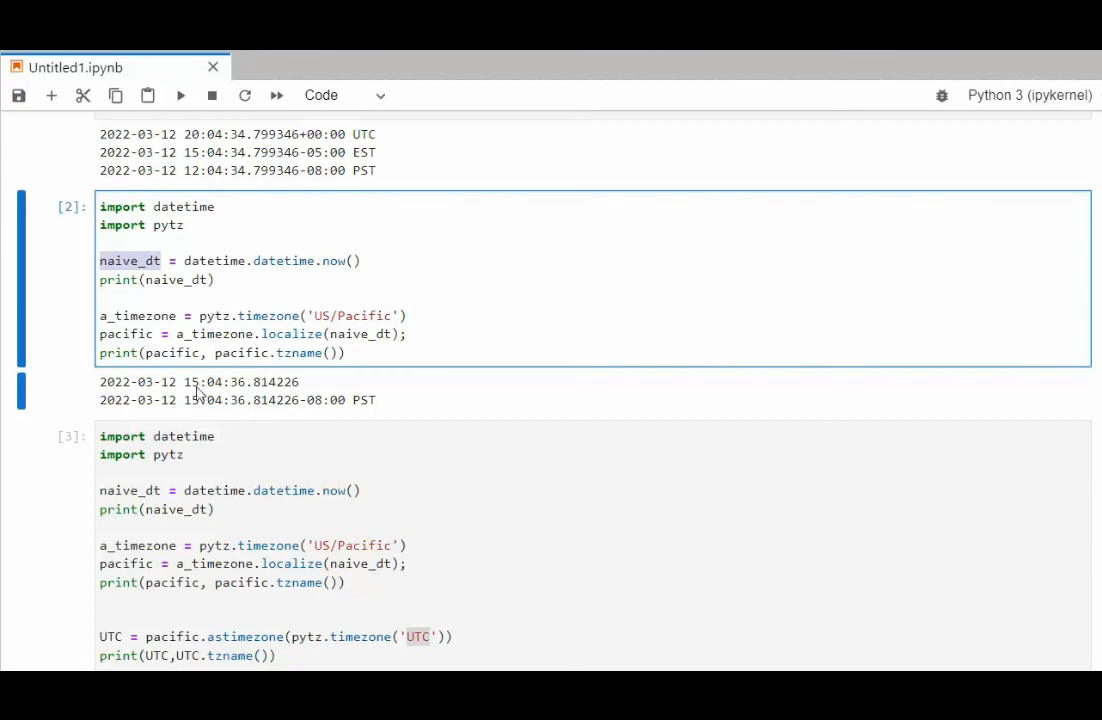
{"action": "mouse_move", "coordinate": [320, 408]}
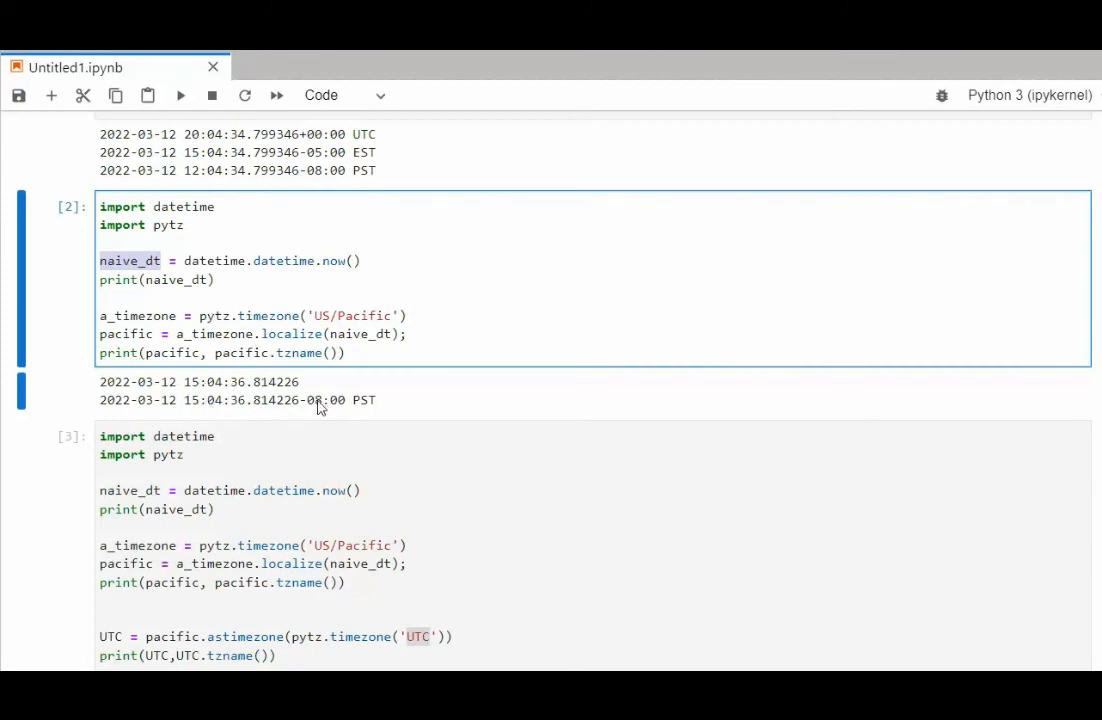
{"action": "mouse_move", "coordinate": [352, 416]}
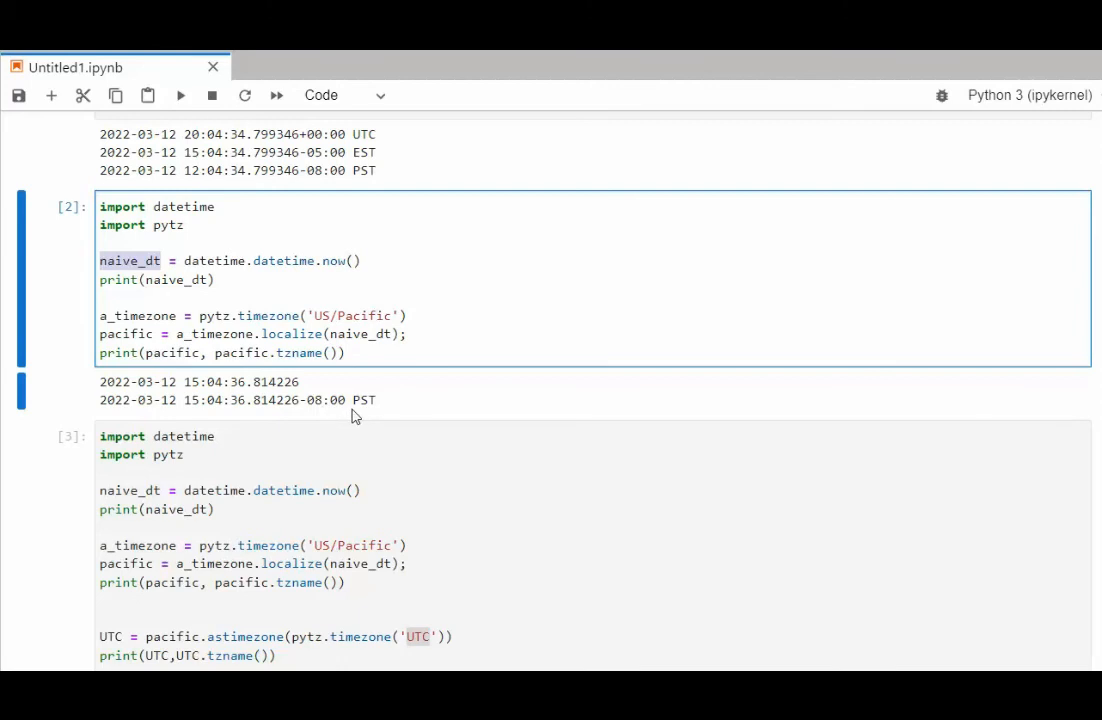
{"action": "mouse_move", "coordinate": [290, 320]}
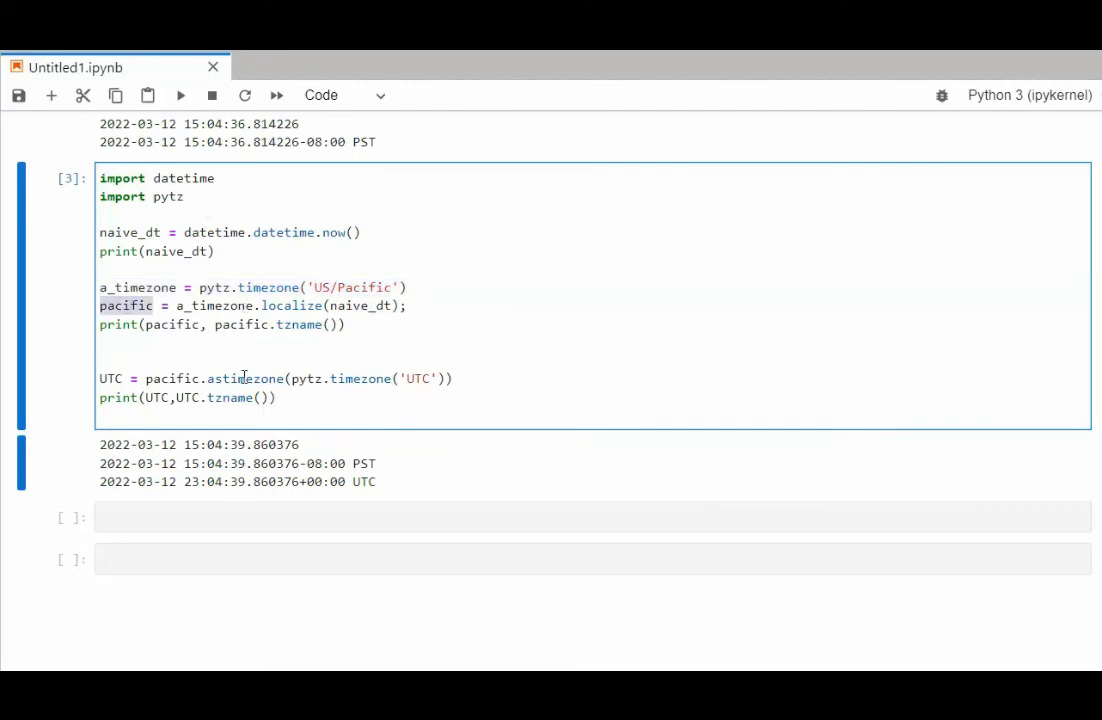
{"action": "mouse_move", "coordinate": [310, 454]}
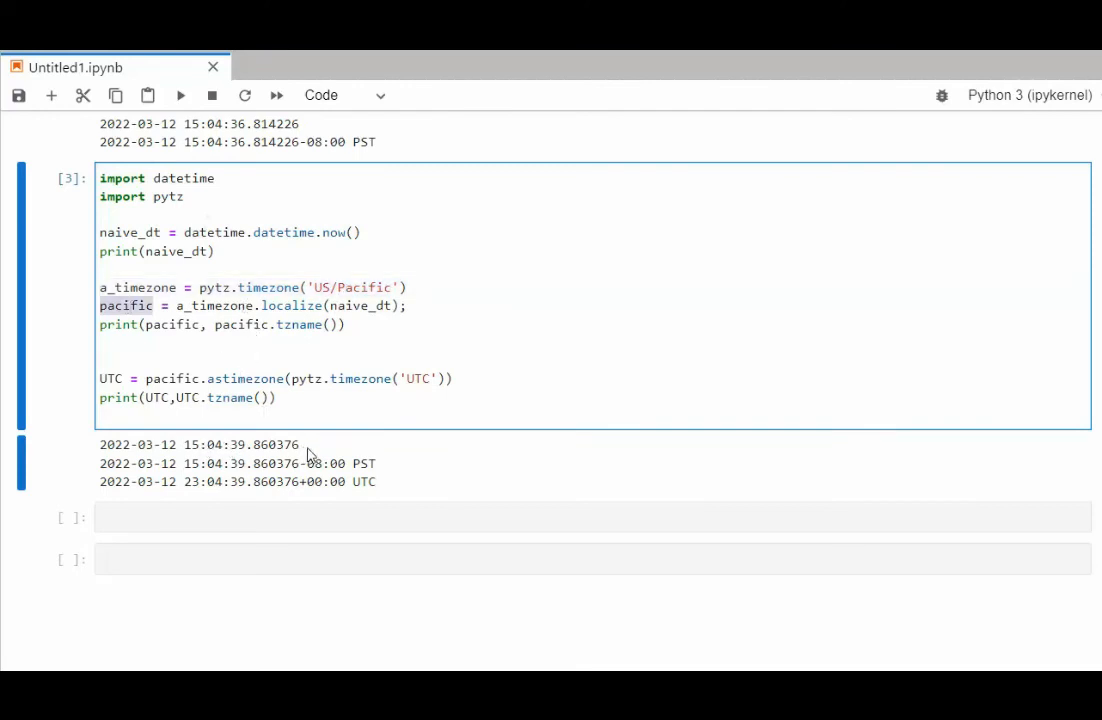
{"action": "mouse_move", "coordinate": [180, 312]}
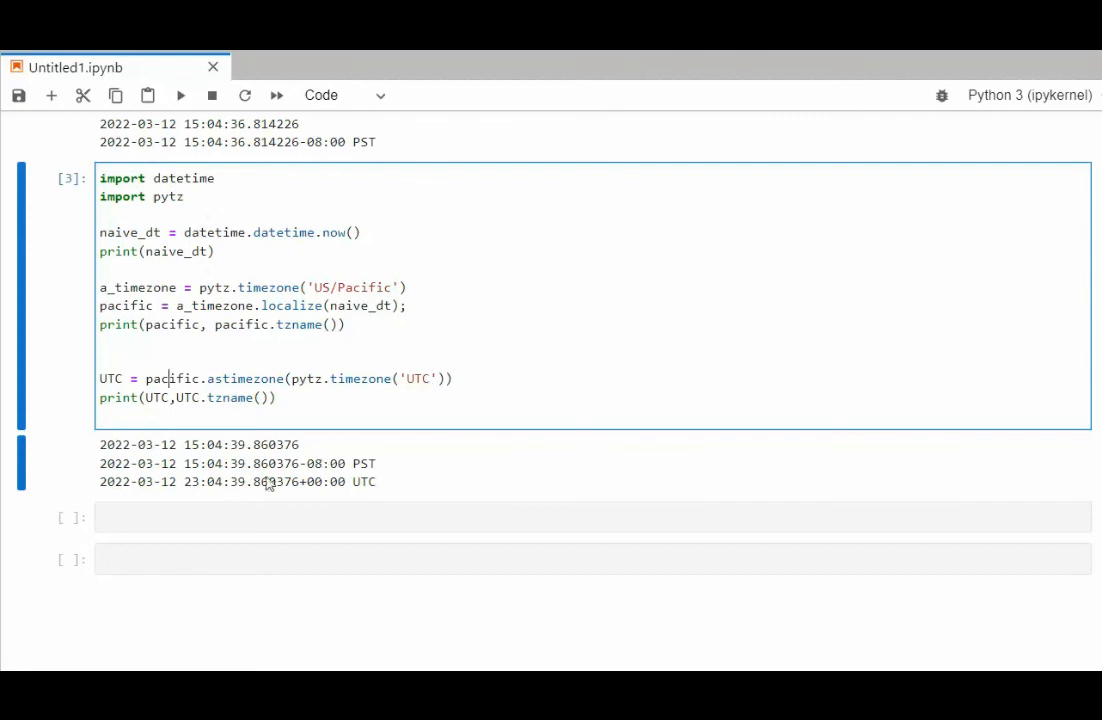
{"action": "mouse_move", "coordinate": [196, 492]}
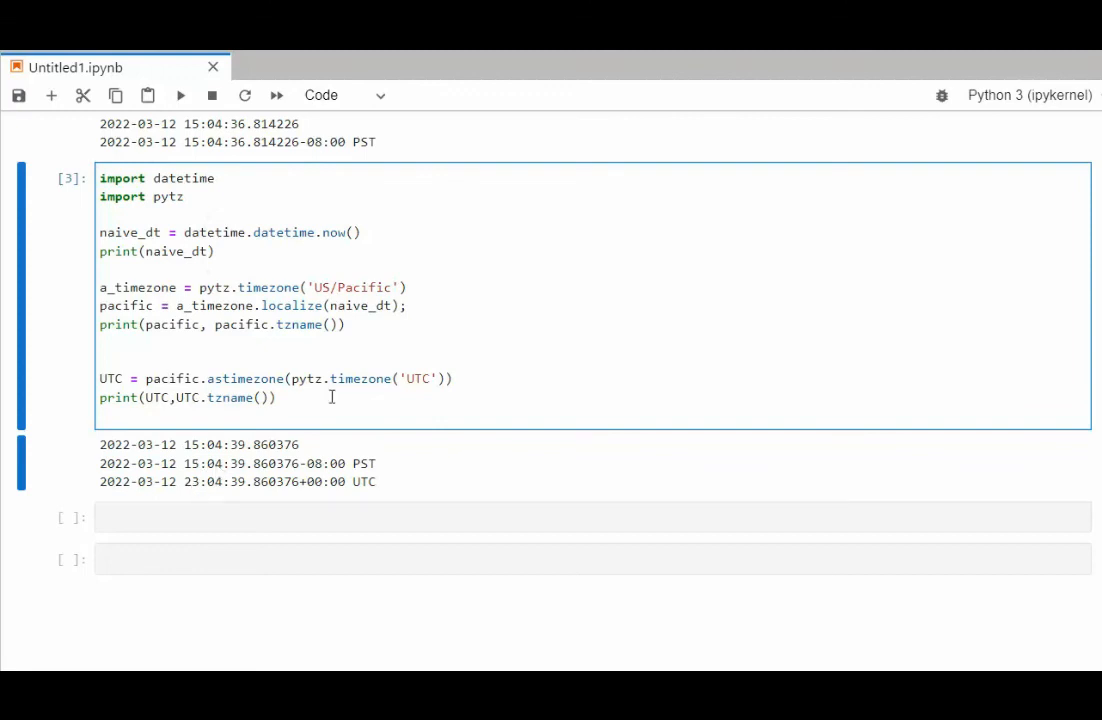
{"action": "mouse_move", "coordinate": [374, 378]}
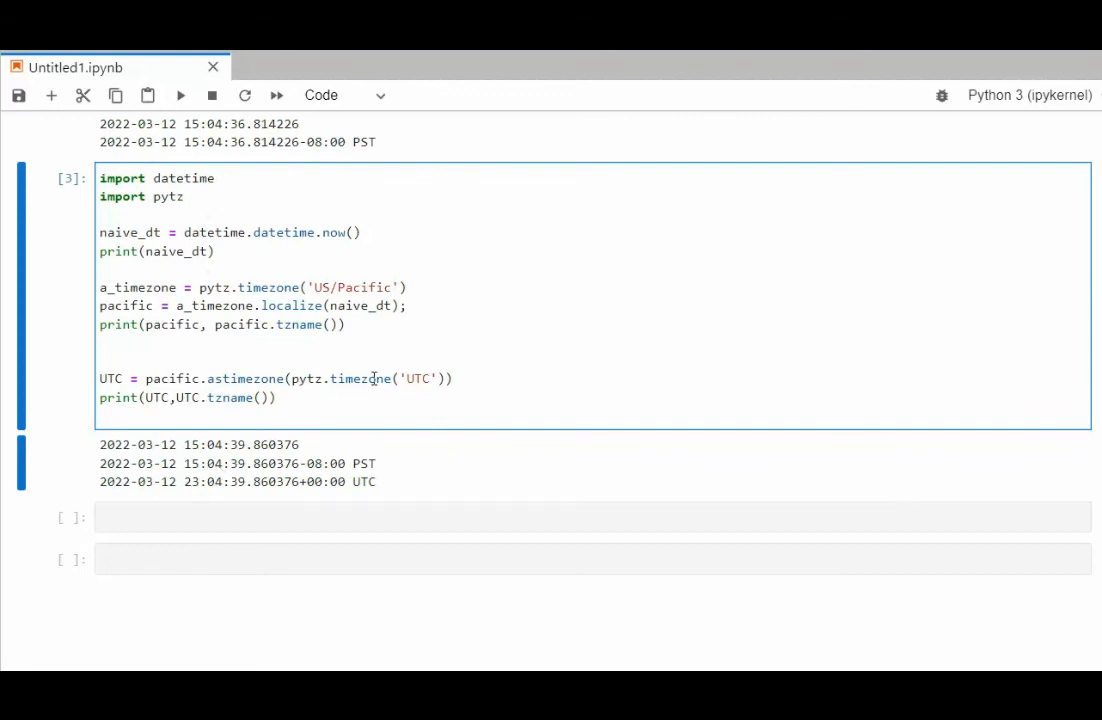